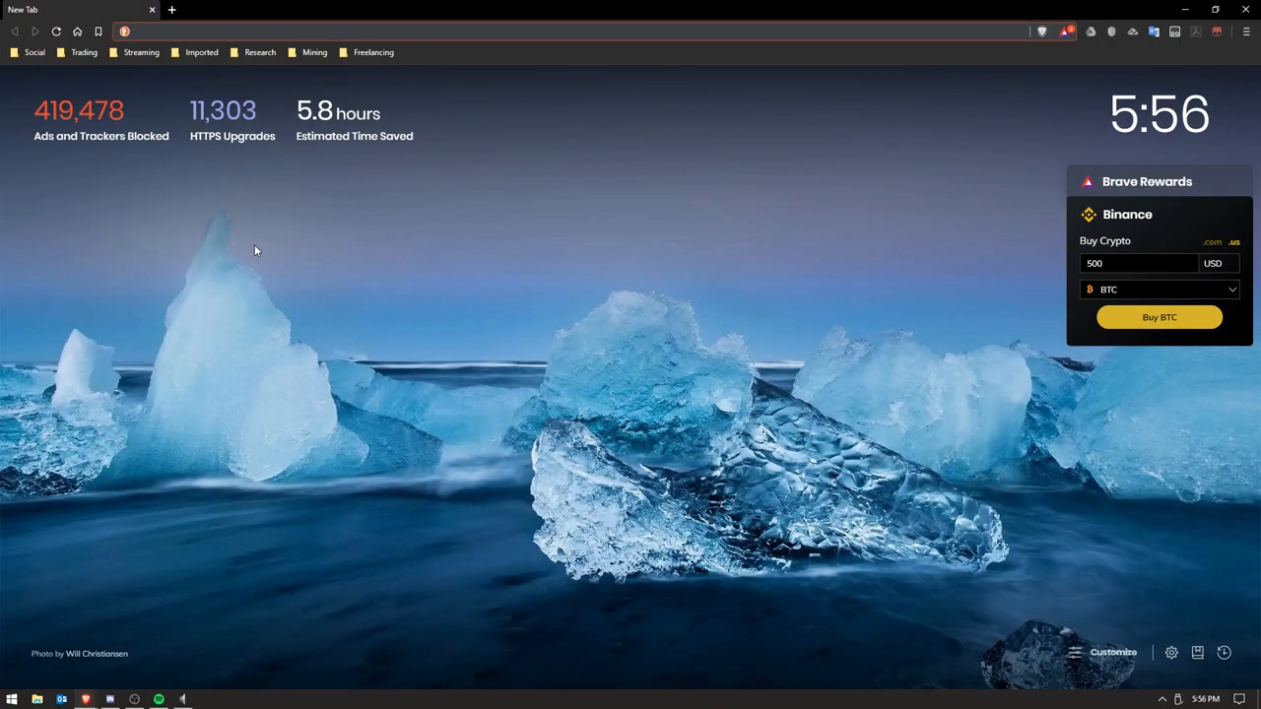
Load trezor.io/start, pick Trezor One, and pass the hologram seal notice to reach the wallet.
text(trezor.)
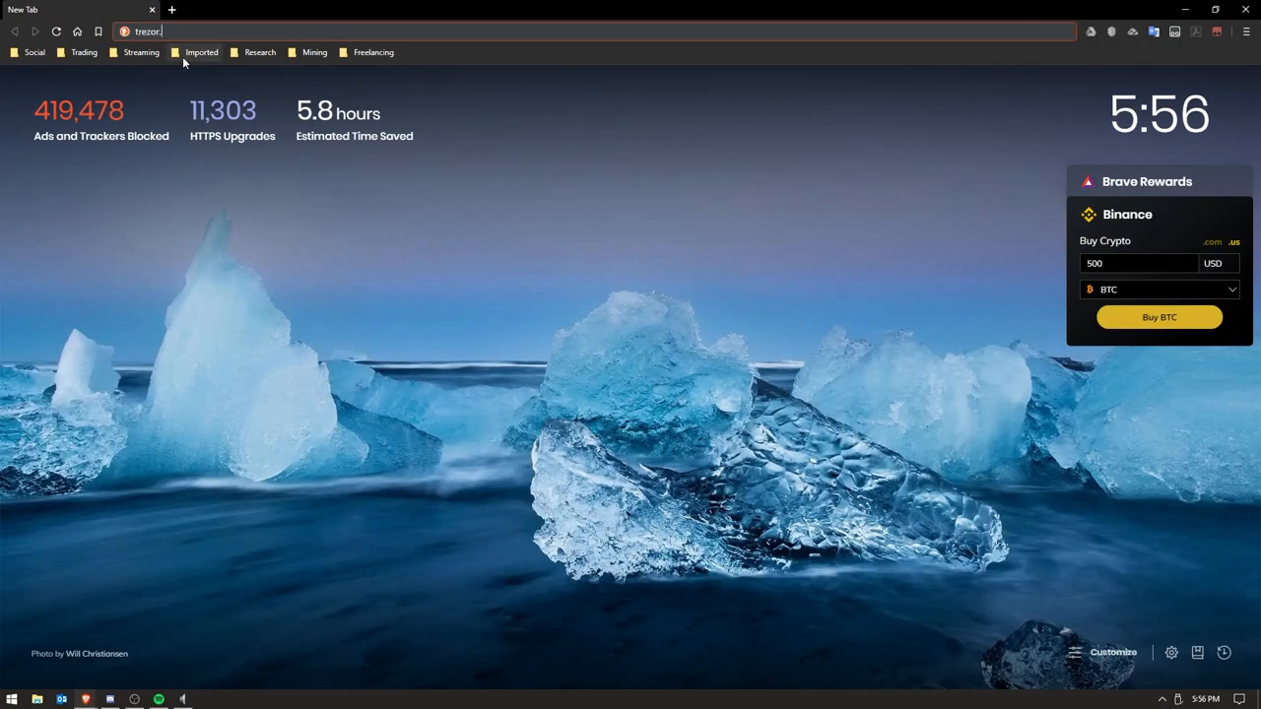
key(Return)
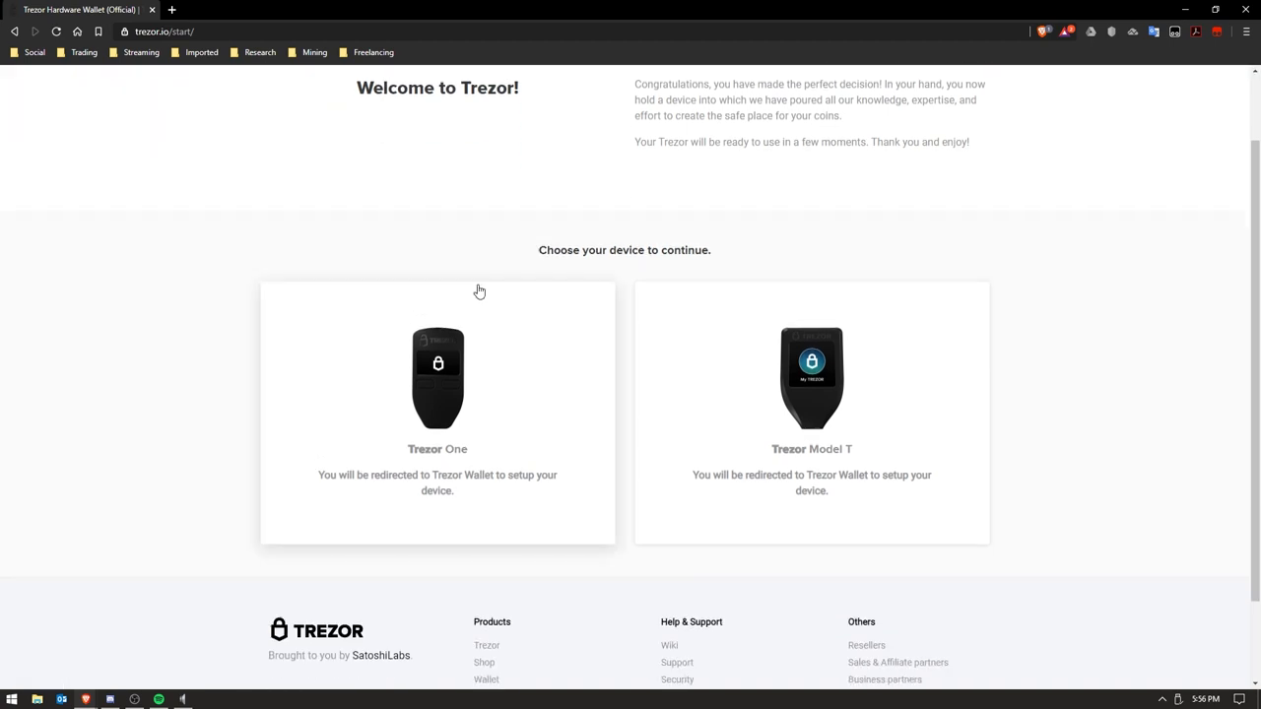
click(437, 413)
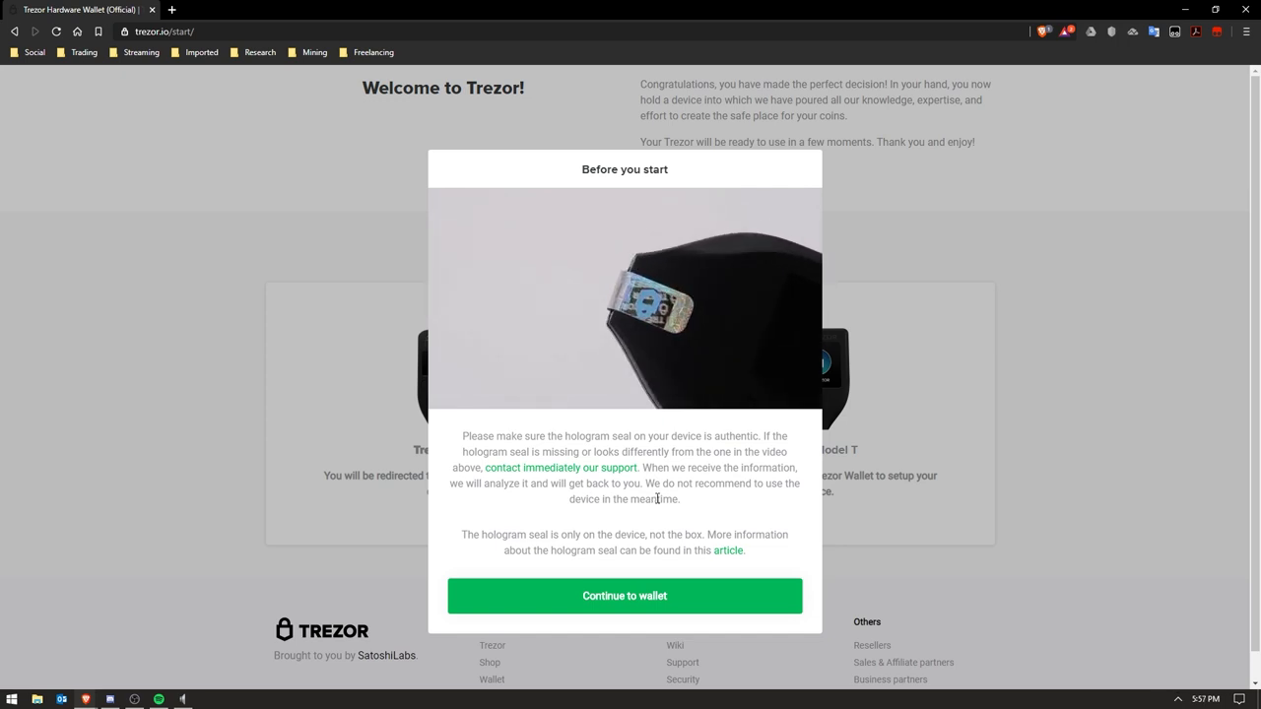
click(624, 596)
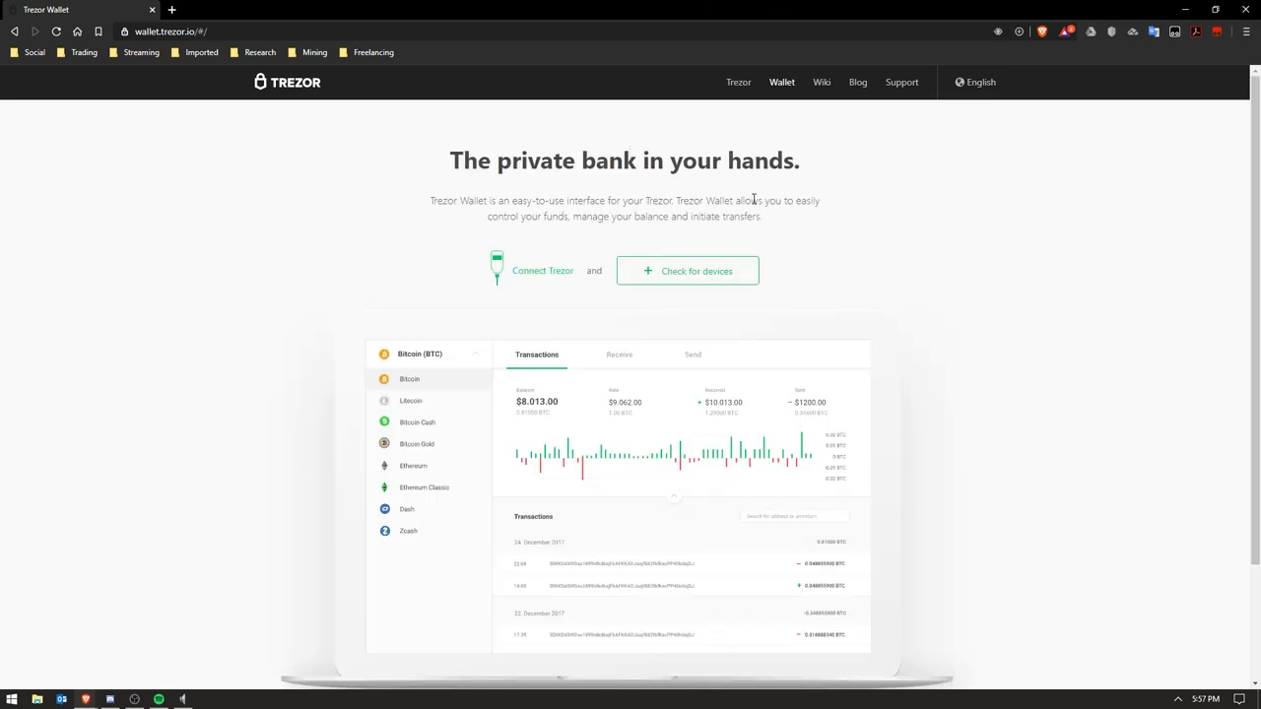
Download the latest Trezor Bridge for Windows and install it into the default folder.
scroll(down, 3)
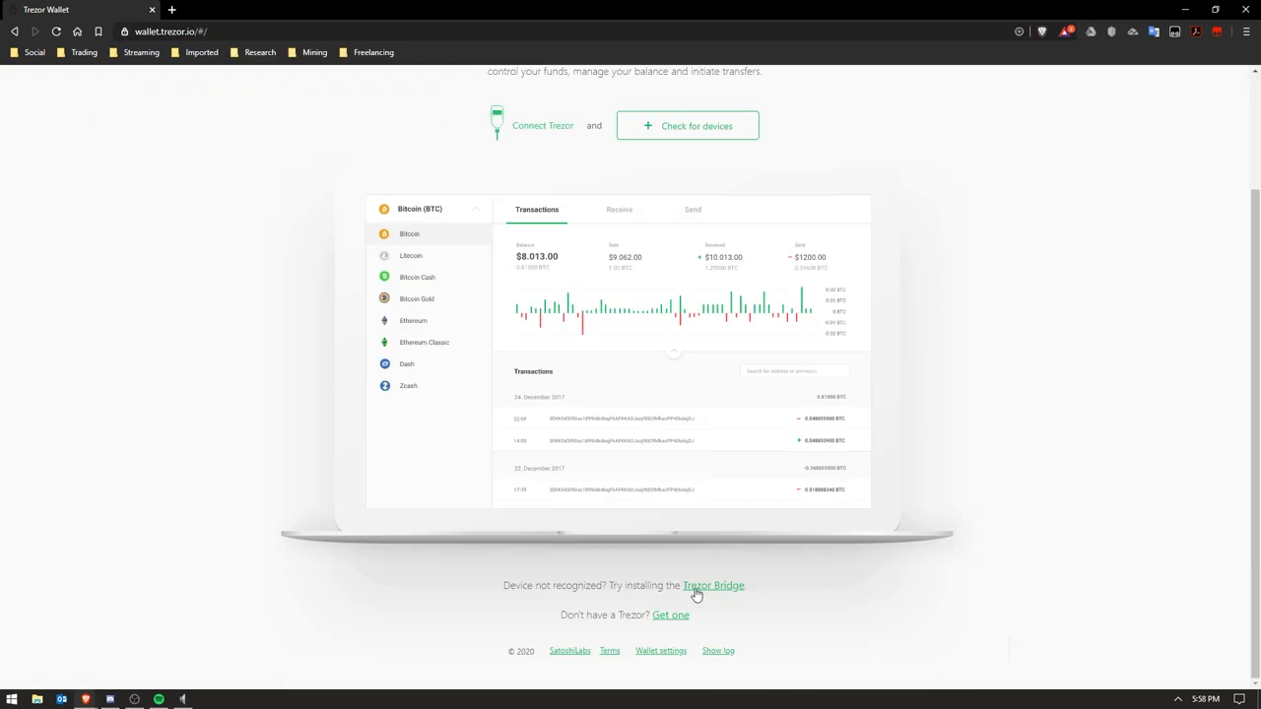
click(713, 585)
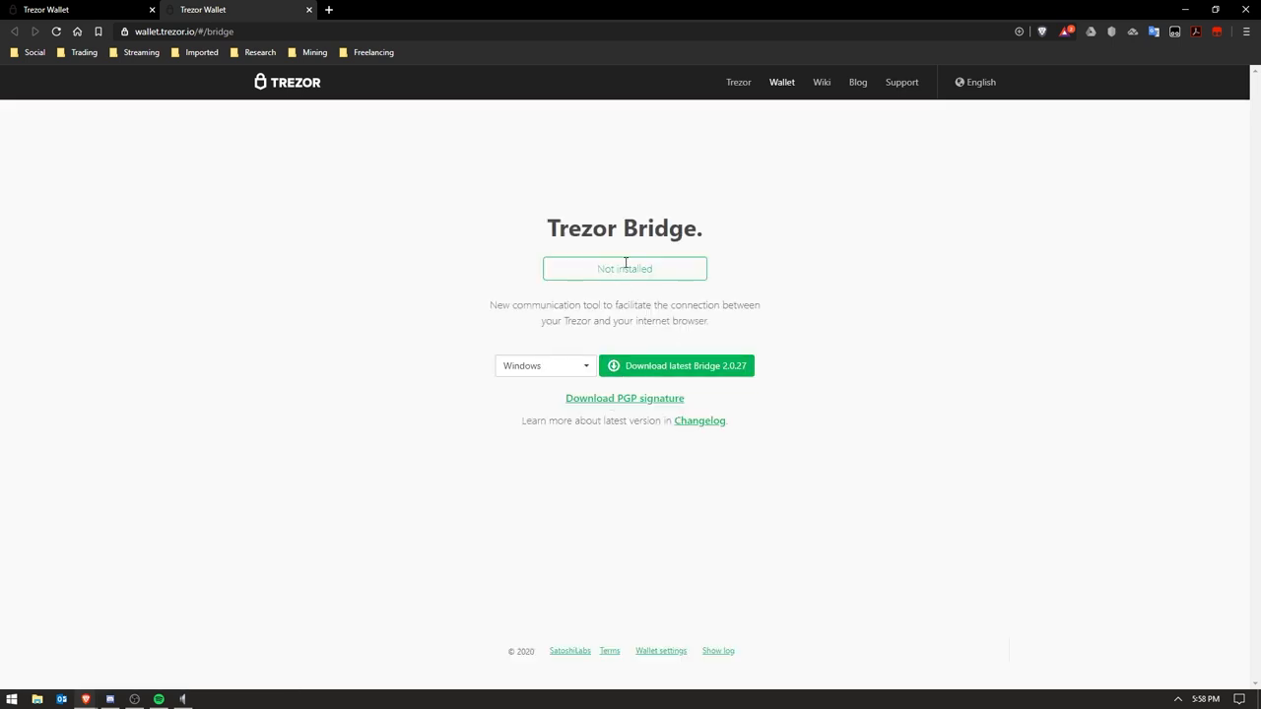
click(676, 365)
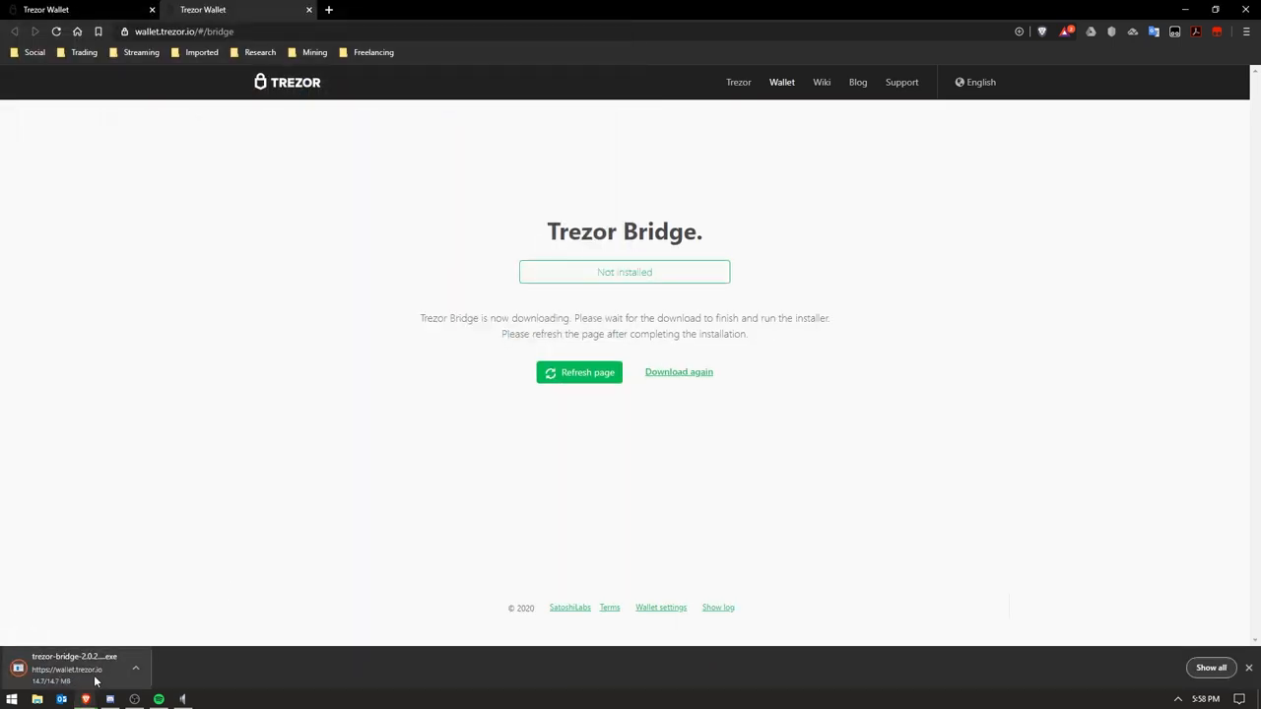
click(74, 667)
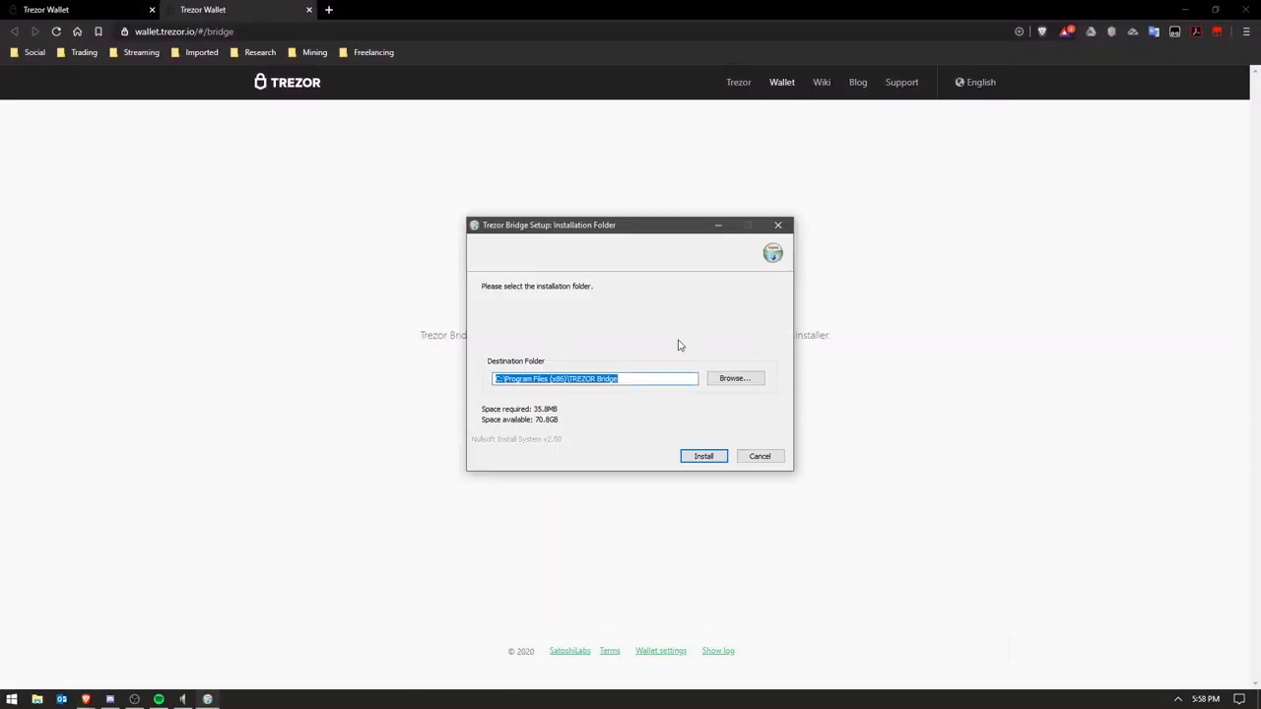
click(702, 455)
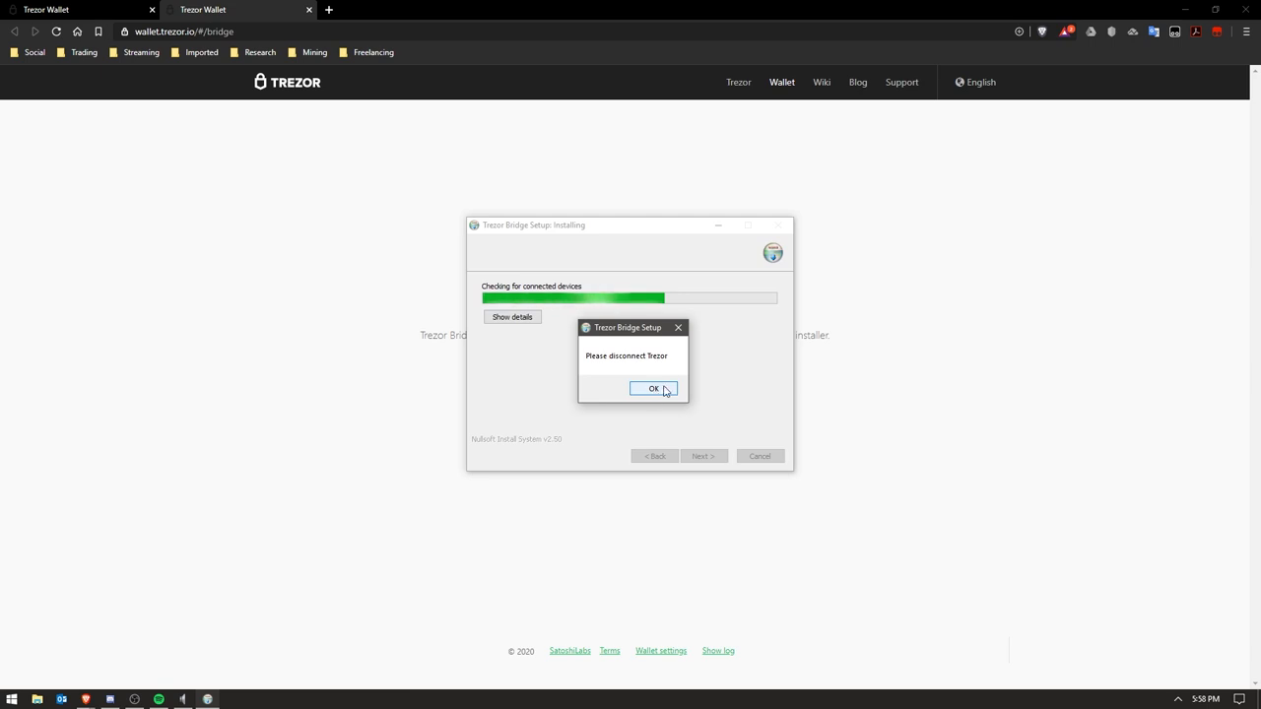
click(653, 388)
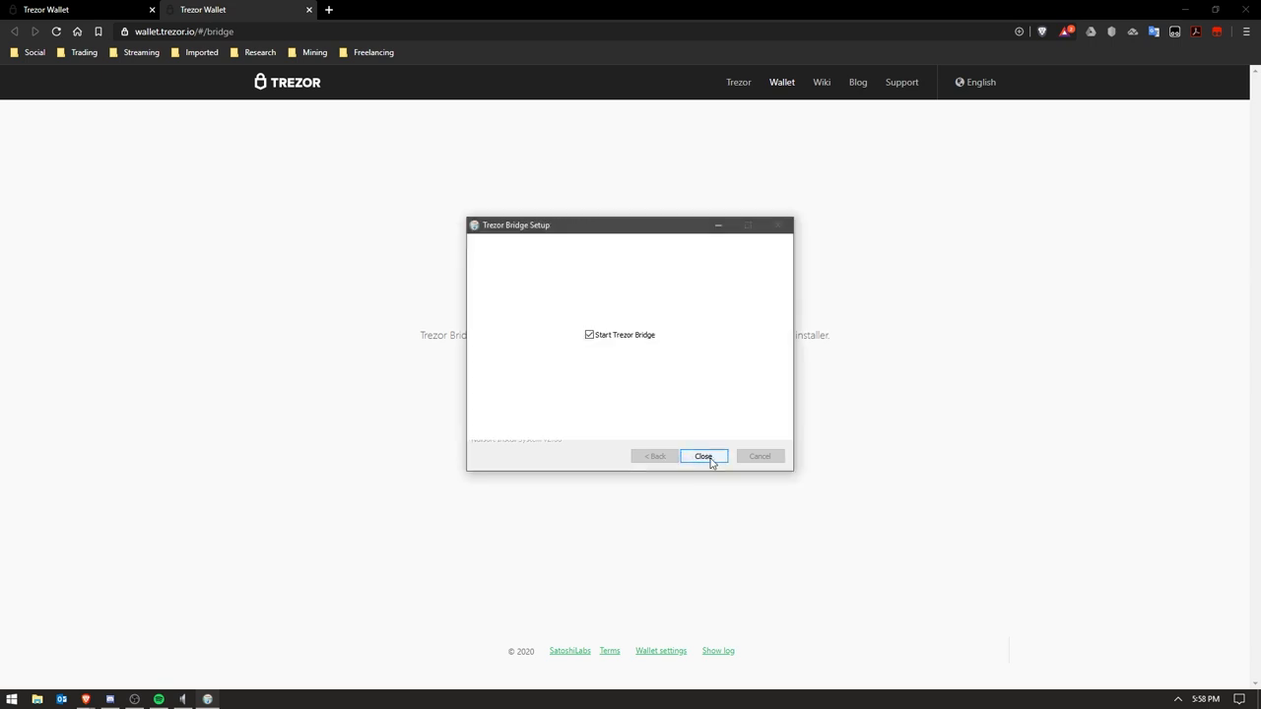
click(703, 456)
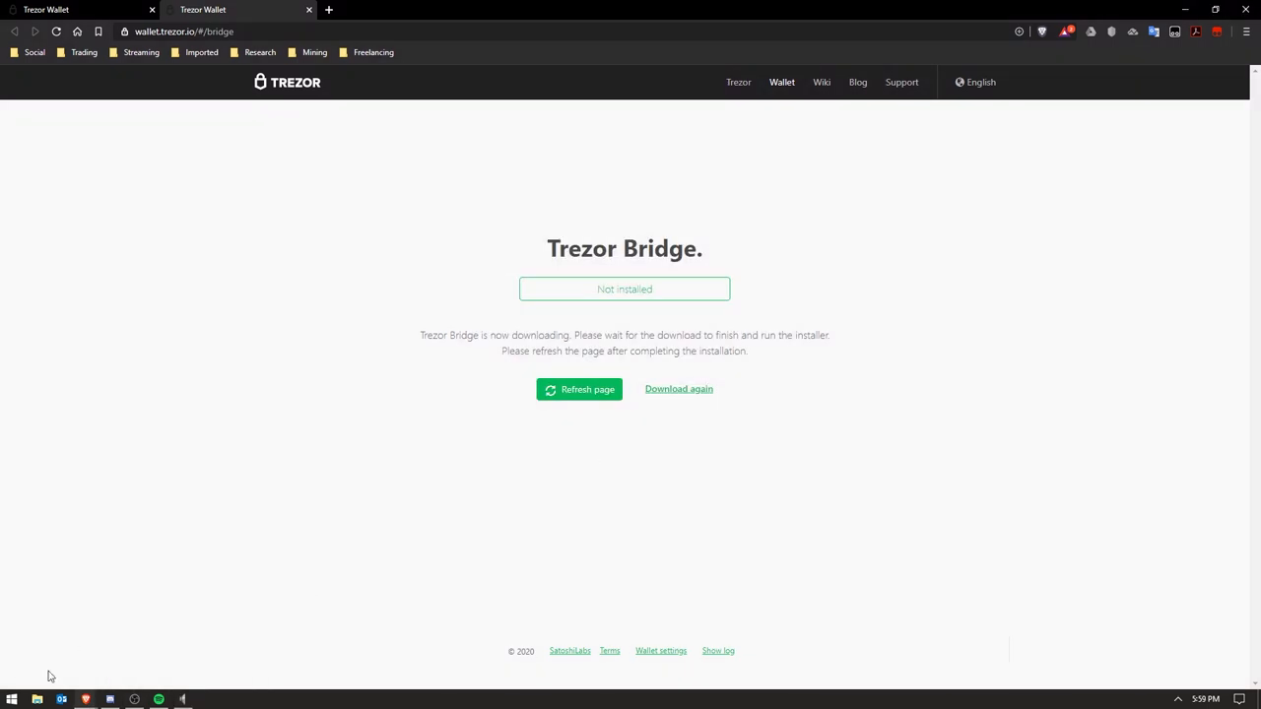
Reload the wallet page and start installing firmware on the connected Trezor.
click(579, 389)
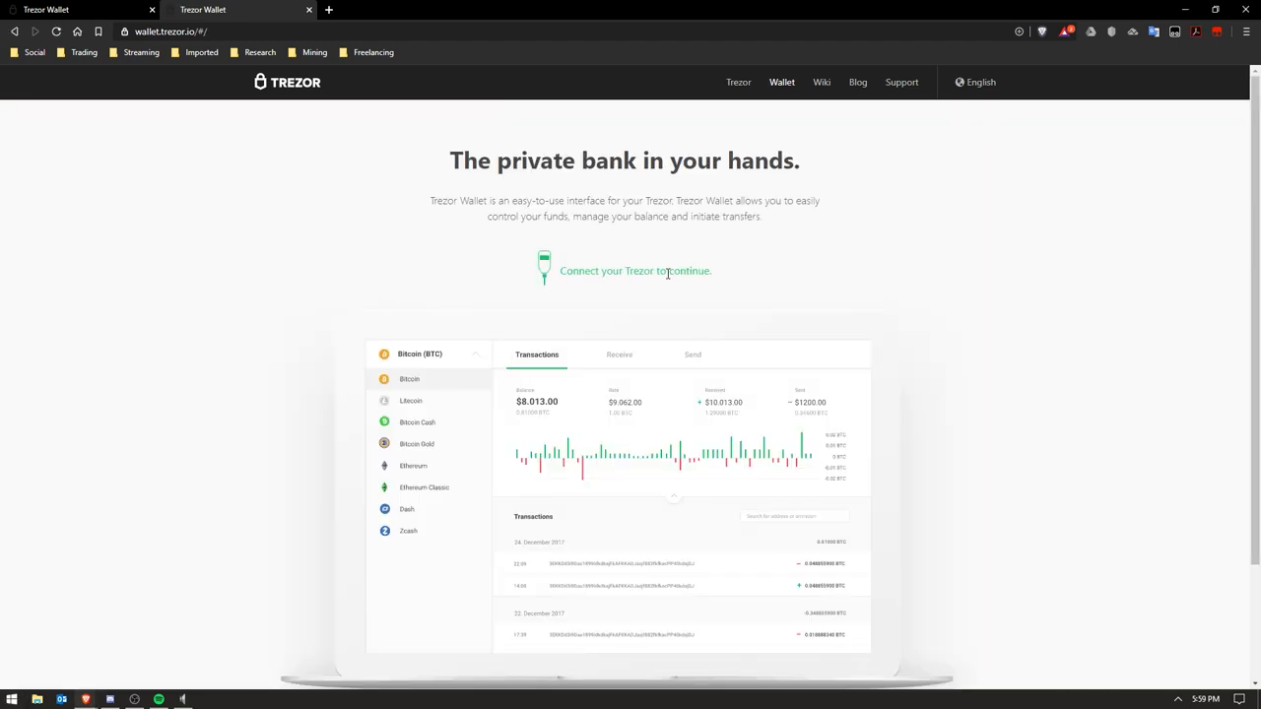
mouse_move(539, 244)
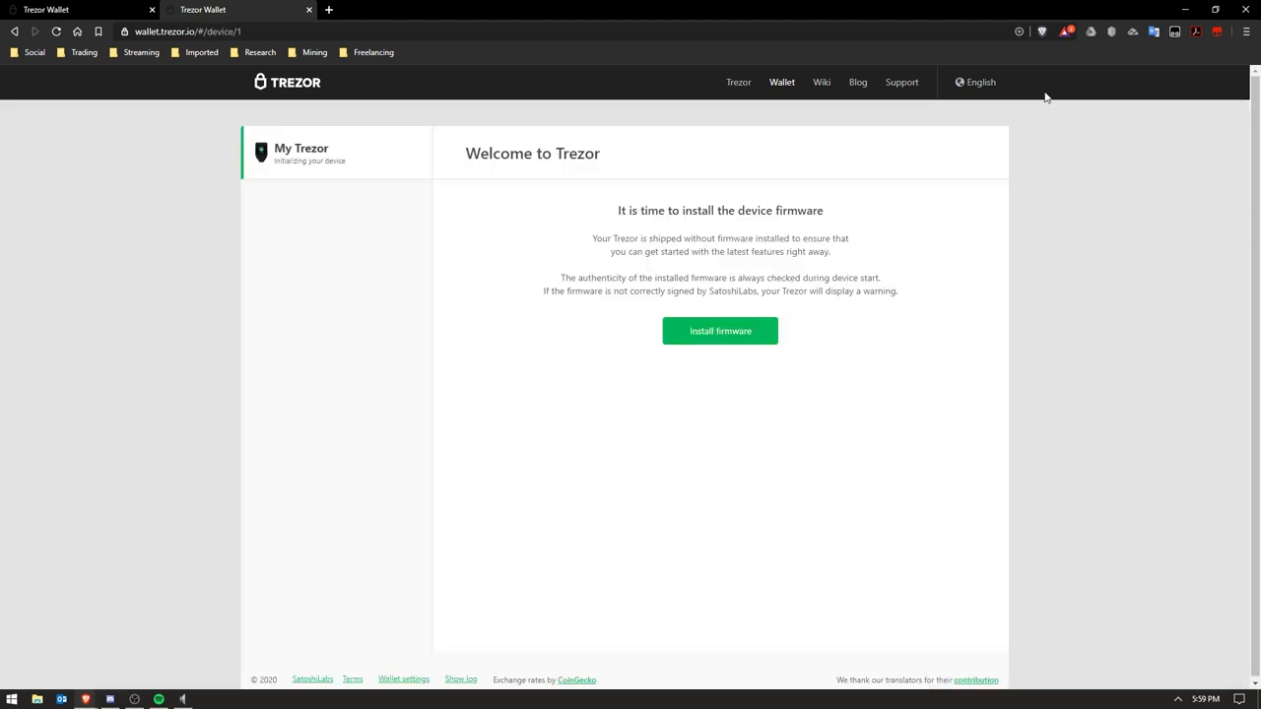
mouse_move(673, 476)
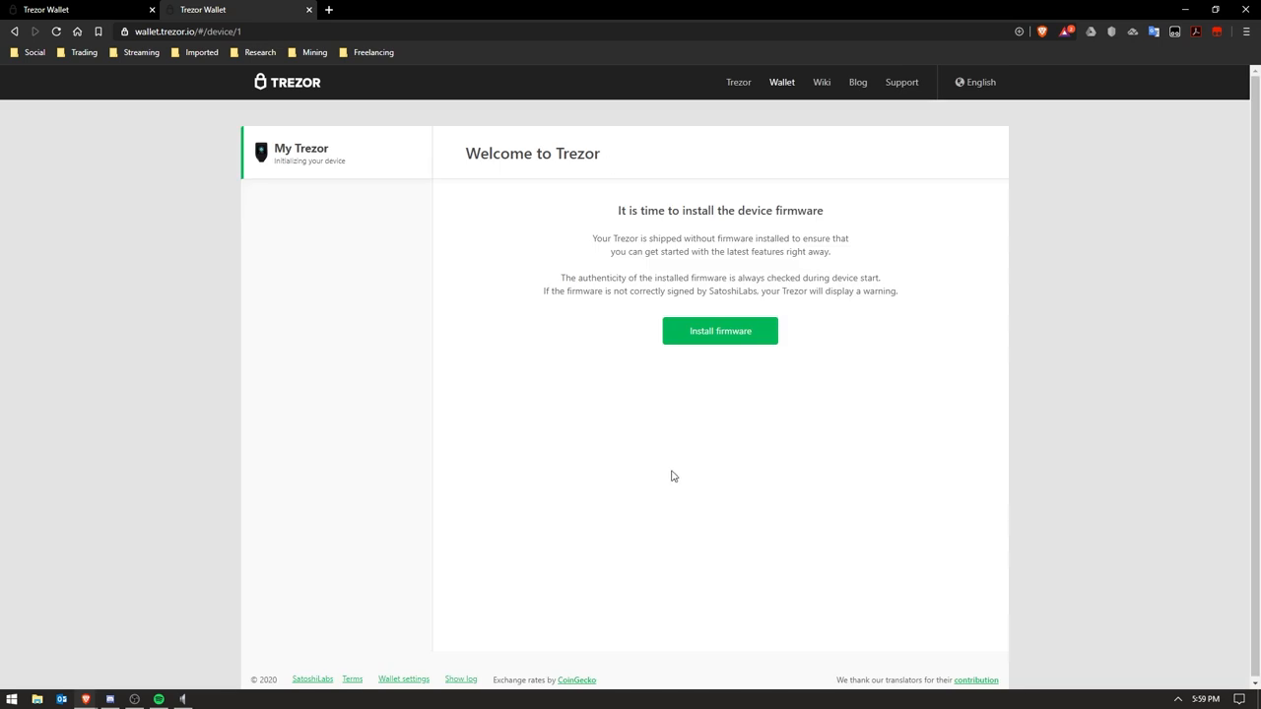
mouse_move(719, 331)
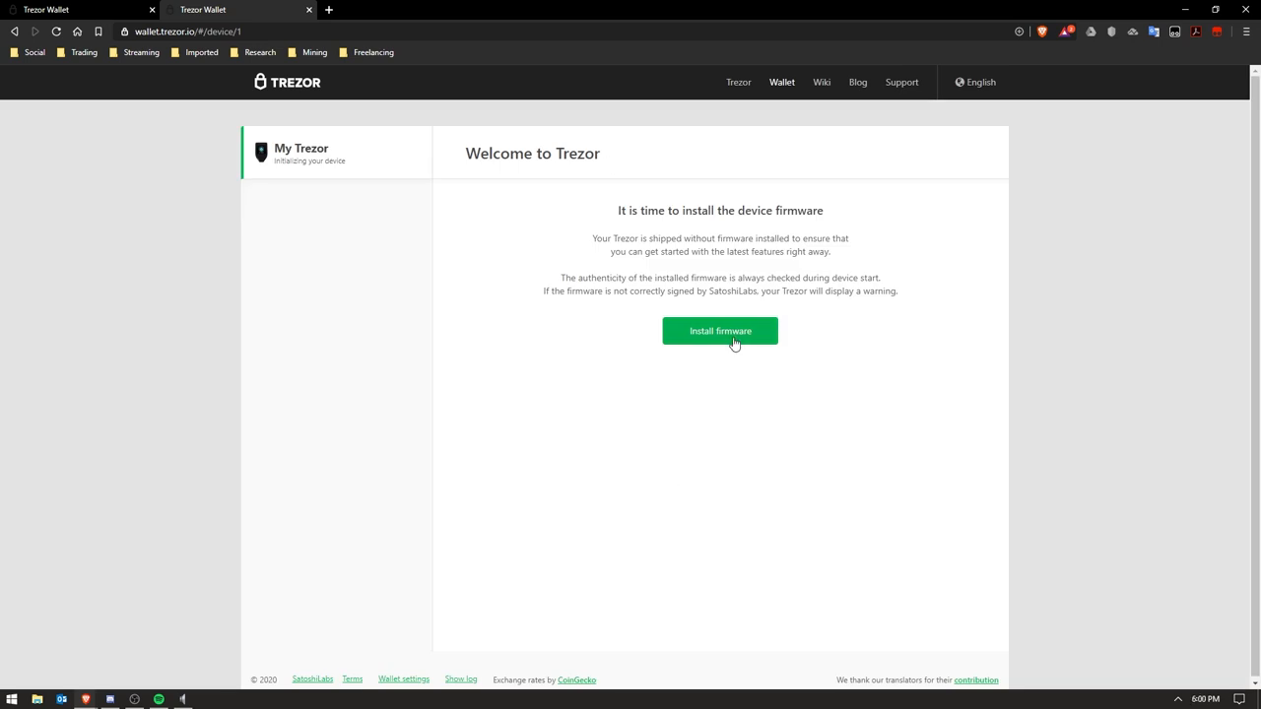
click(720, 330)
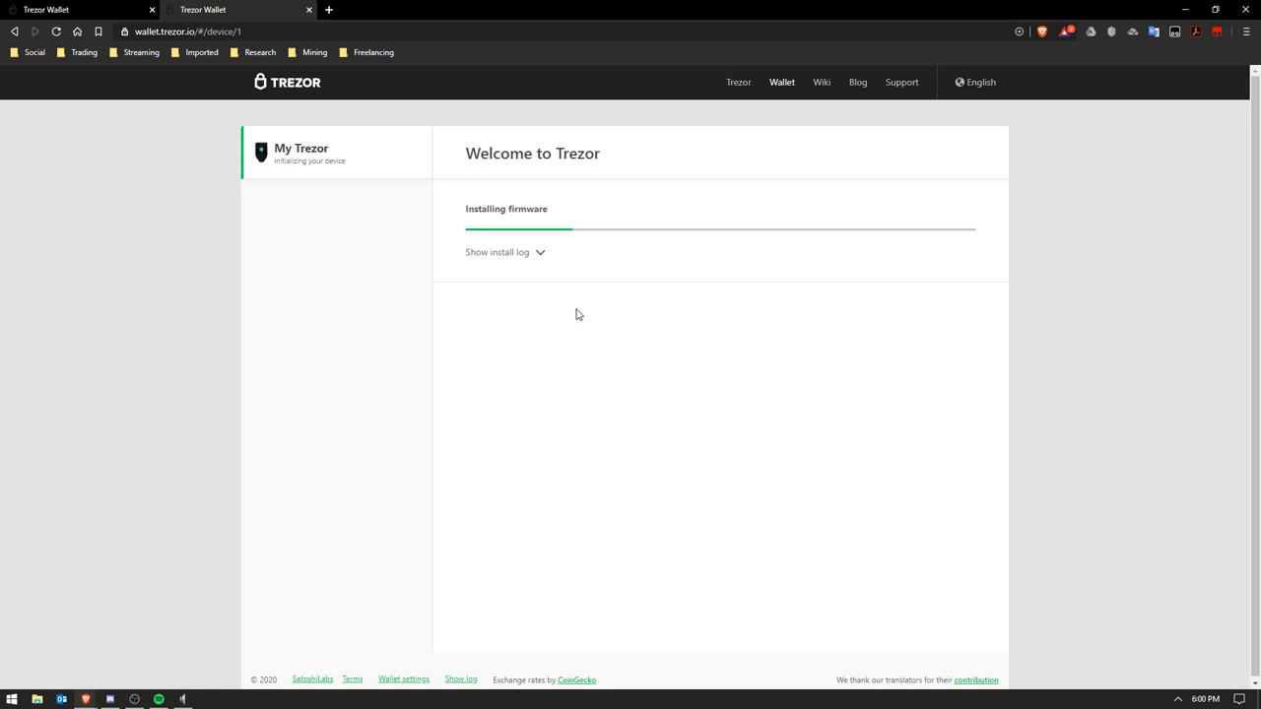
mouse_move(596, 458)
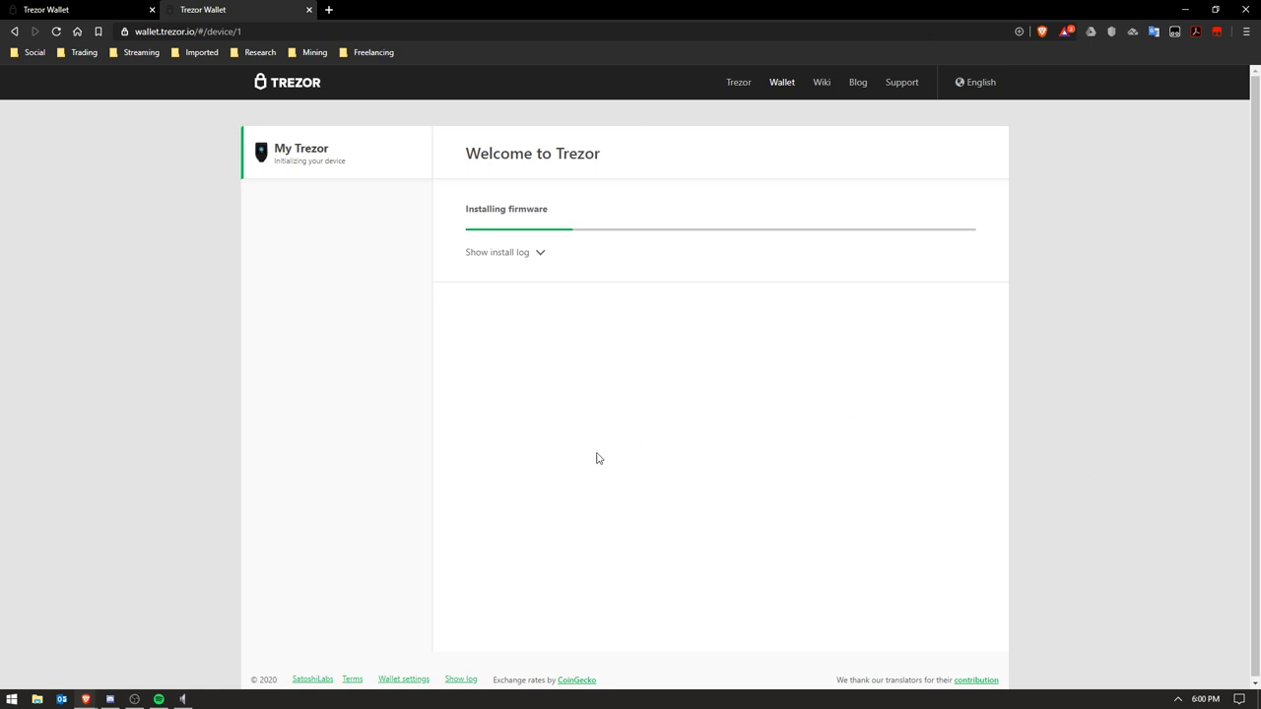
mouse_move(984, 6)
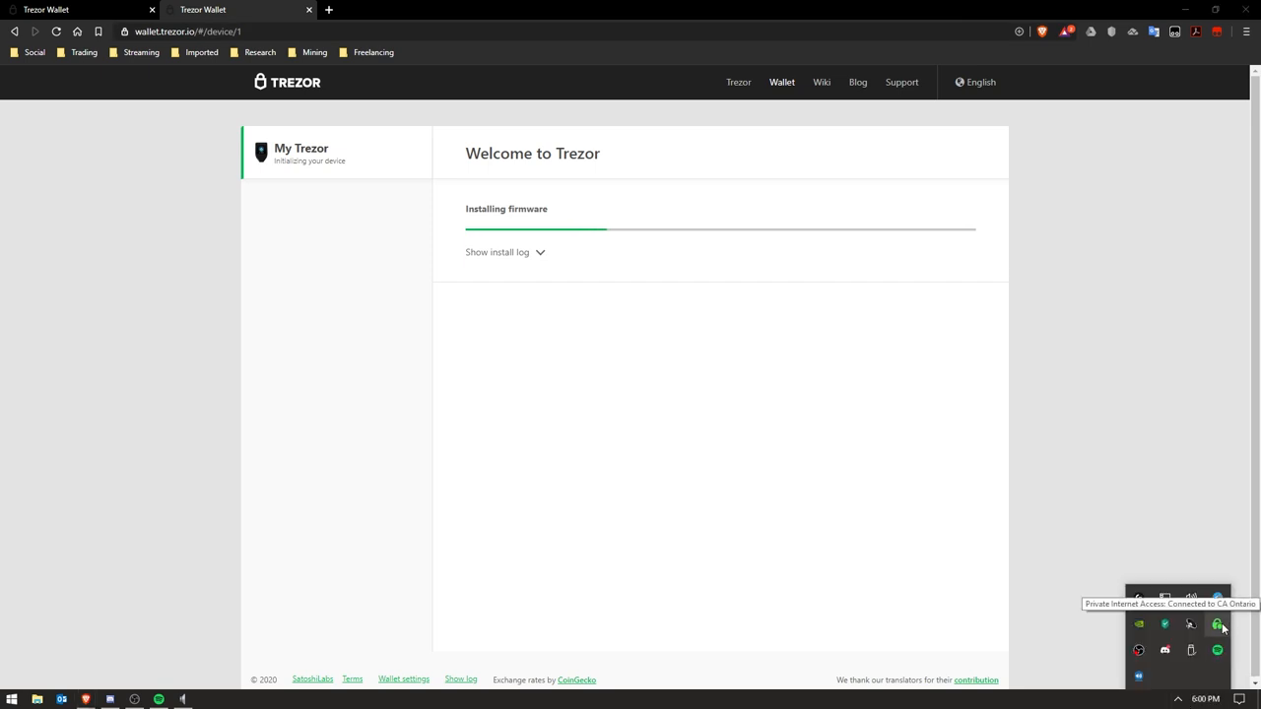
mouse_move(1165, 625)
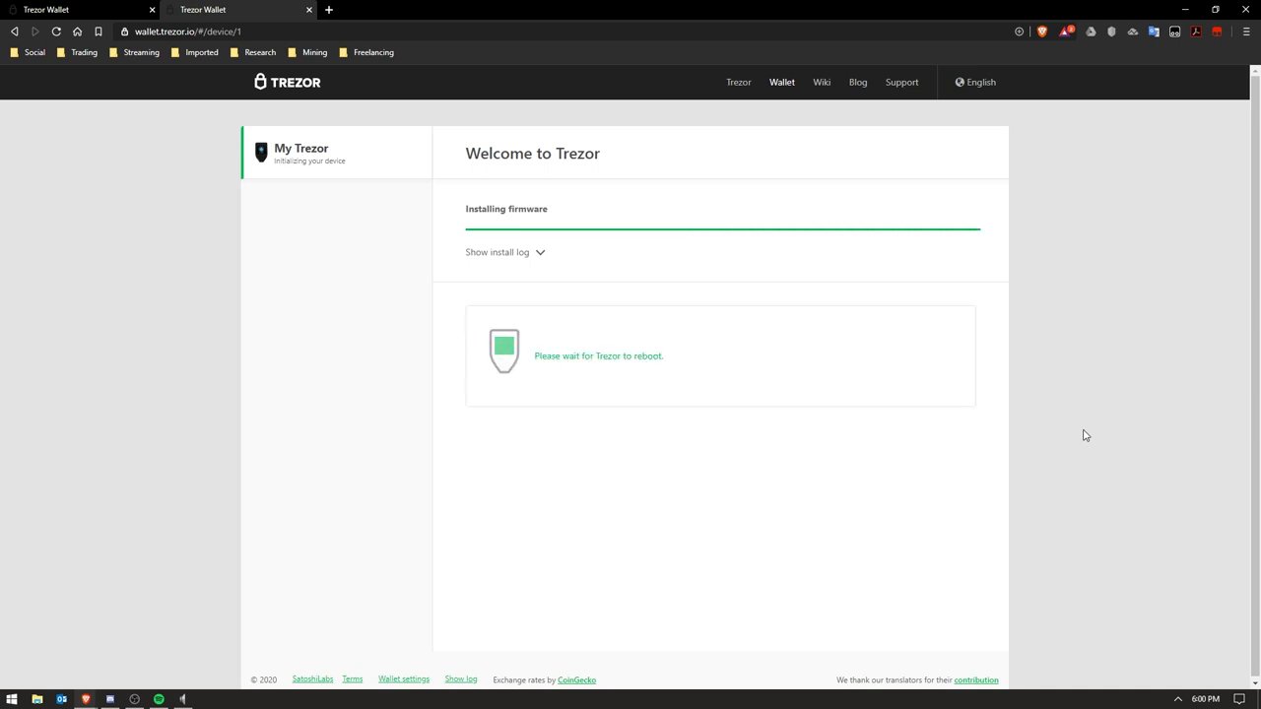
mouse_move(658, 477)
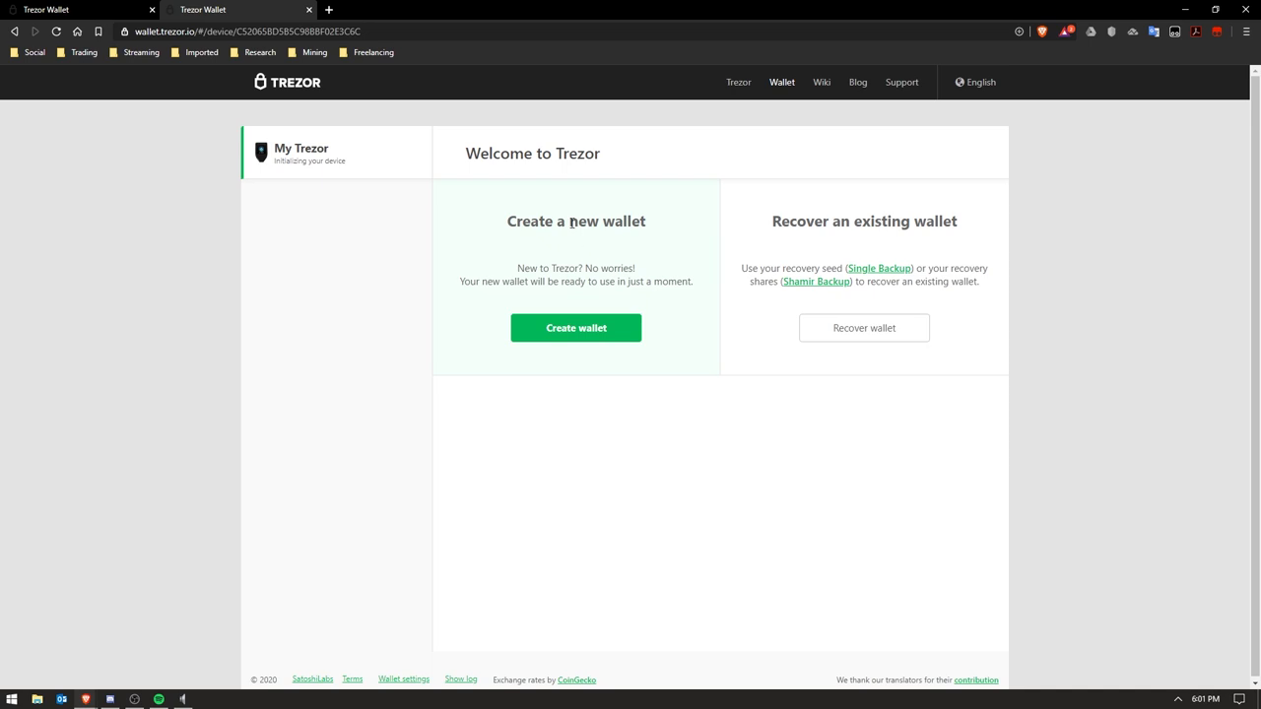
mouse_move(783, 399)
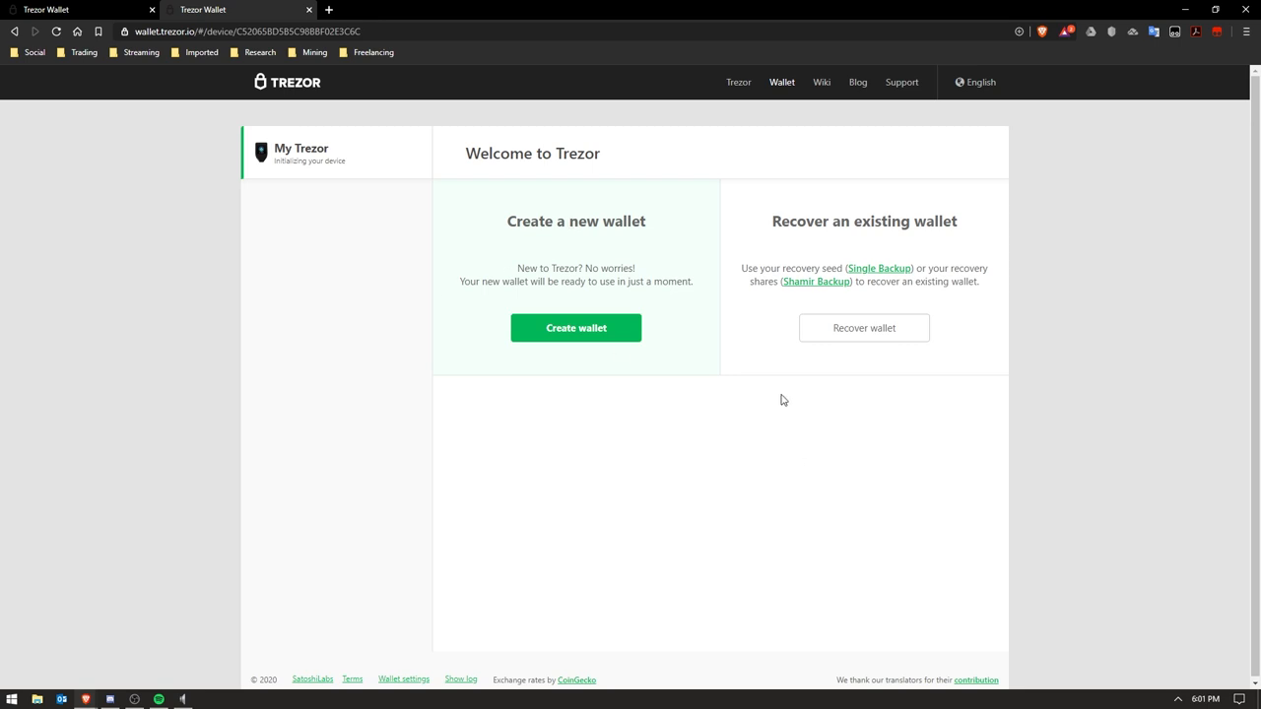
mouse_move(843, 262)
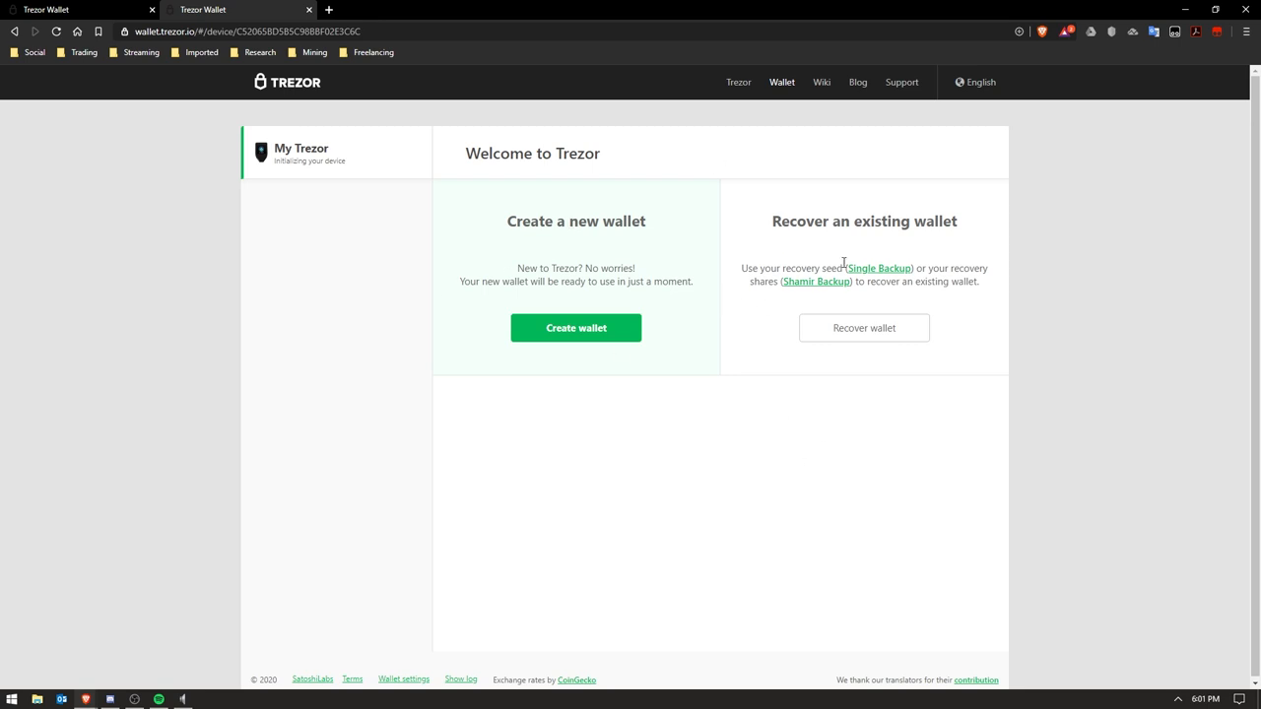
Choose Create wallet with a single recovery seed backup.
click(576, 327)
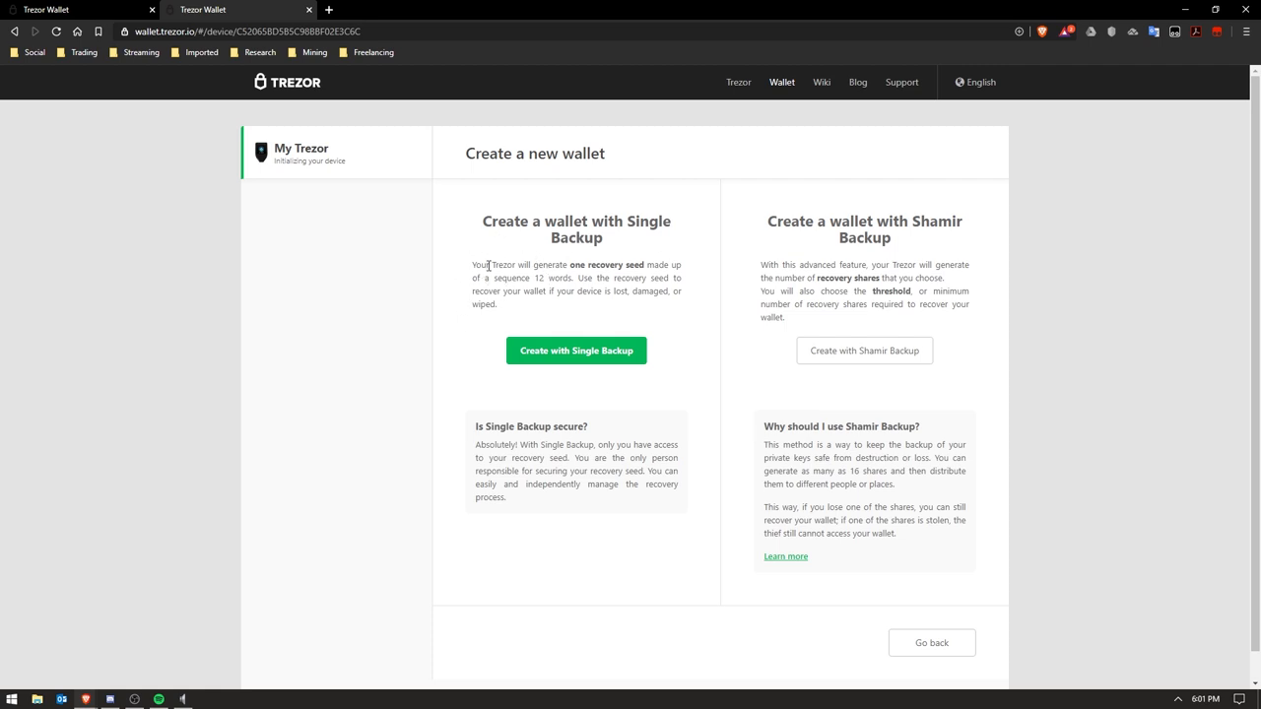
click(577, 351)
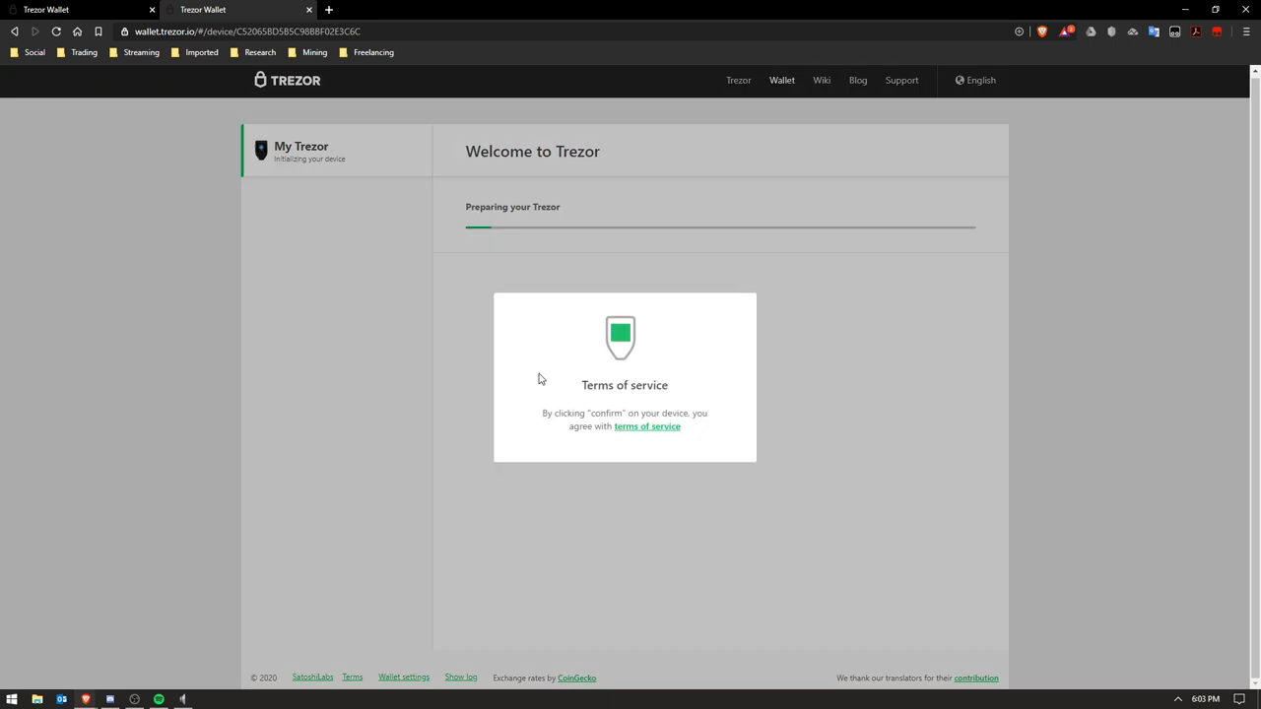
mouse_move(742, 494)
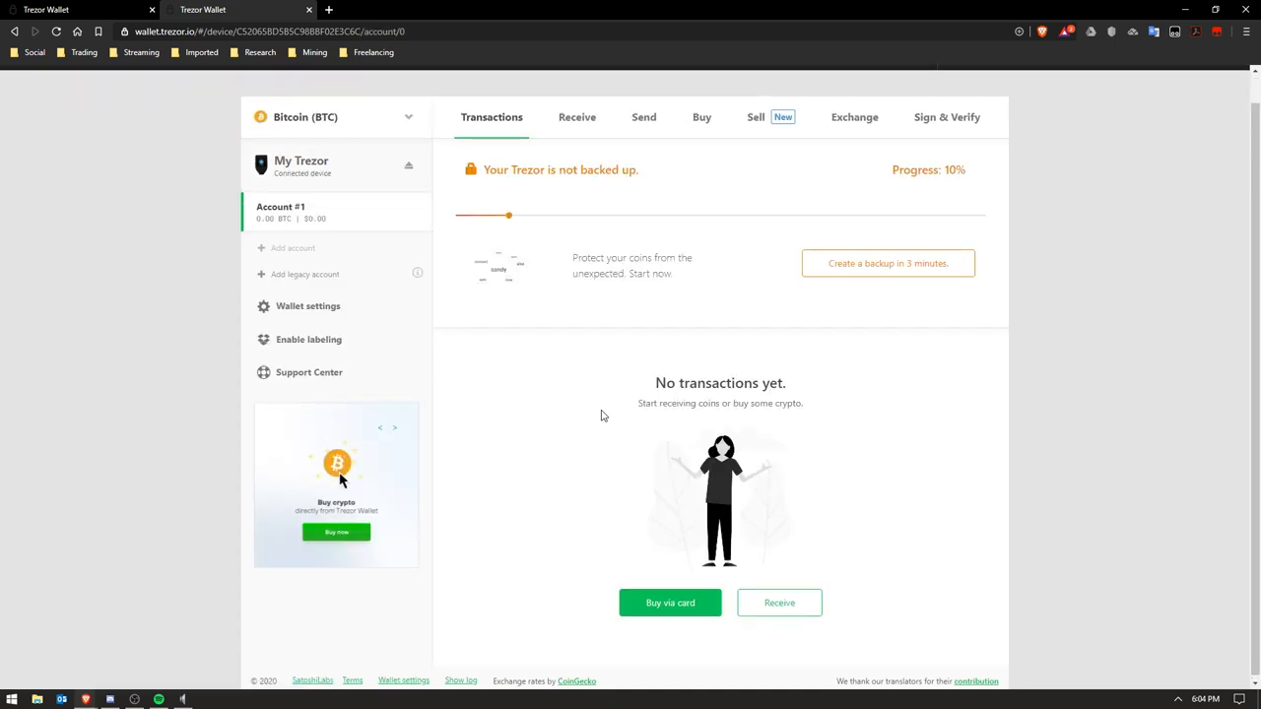
mouse_move(670, 355)
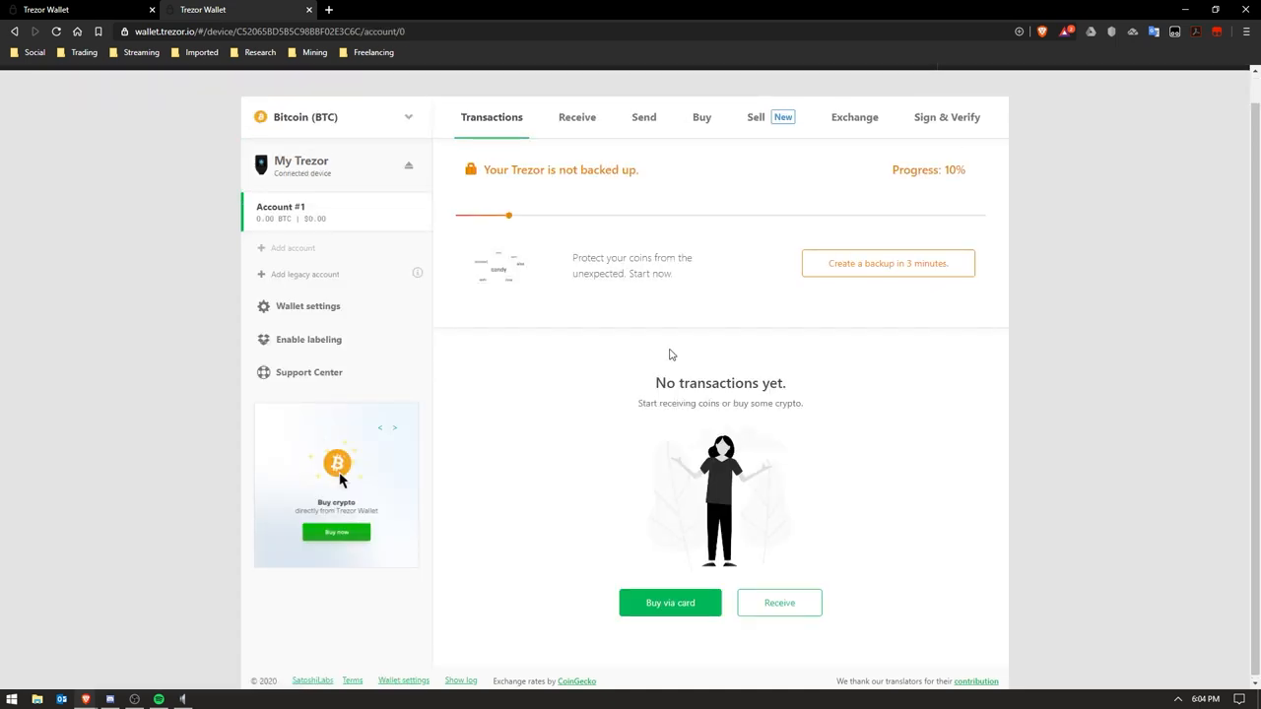
mouse_move(887, 263)
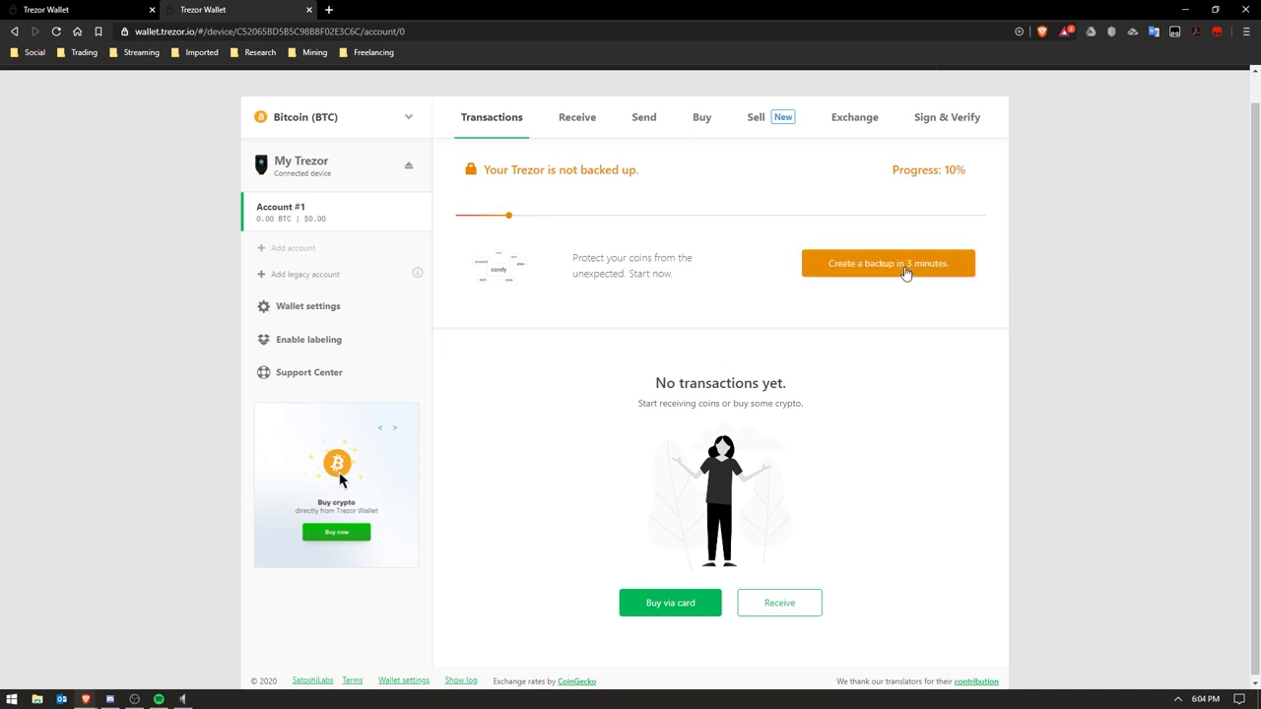
Open the safety notes and agree to the recovery seed backup terms.
click(886, 262)
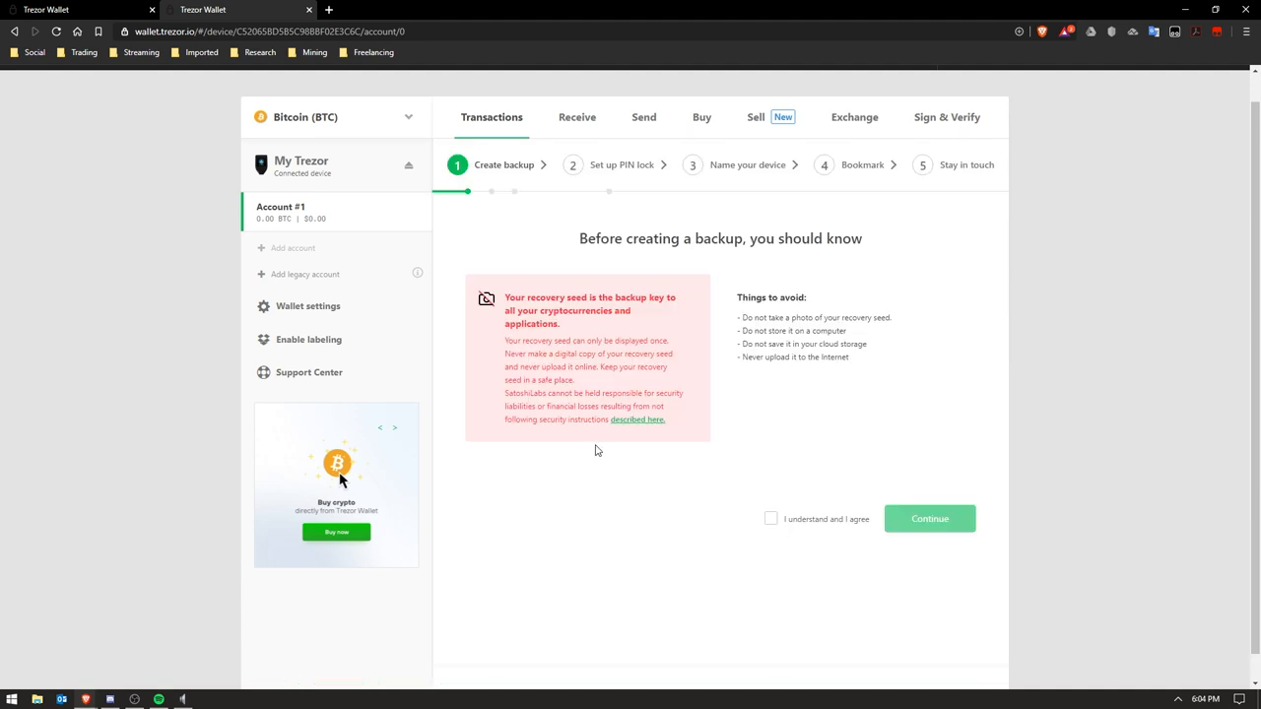
mouse_move(662, 298)
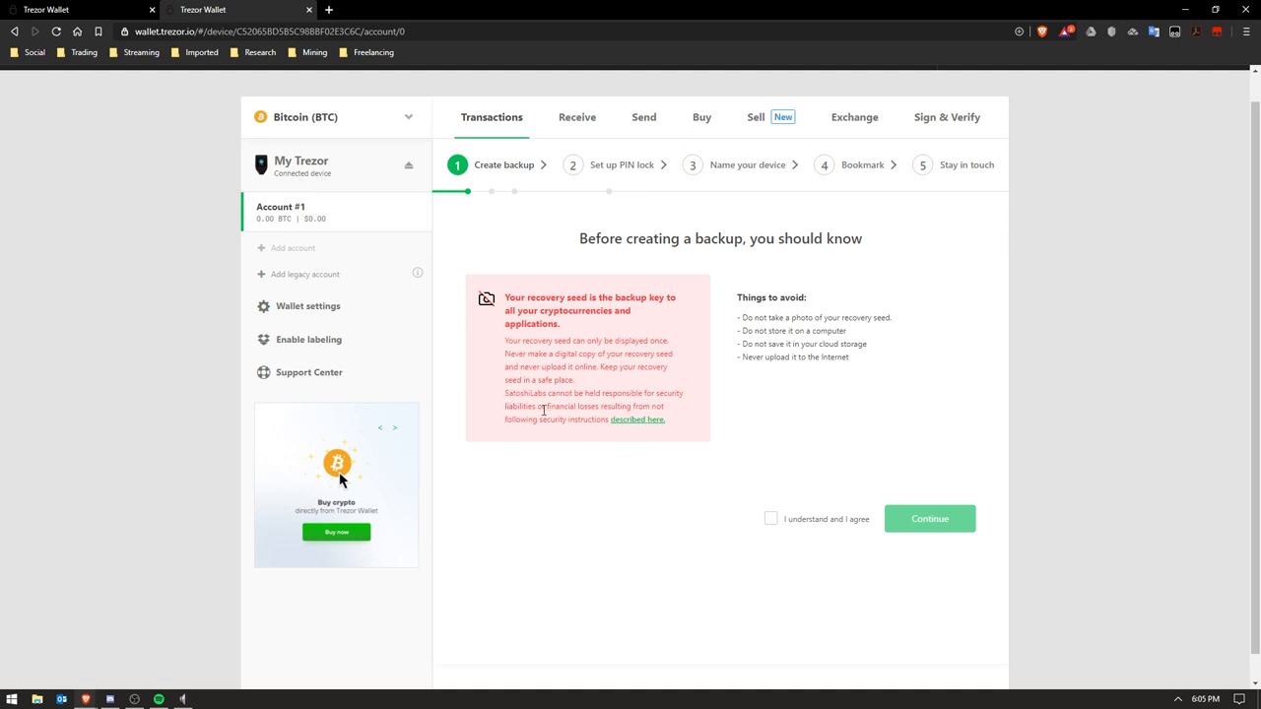
mouse_move(568, 440)
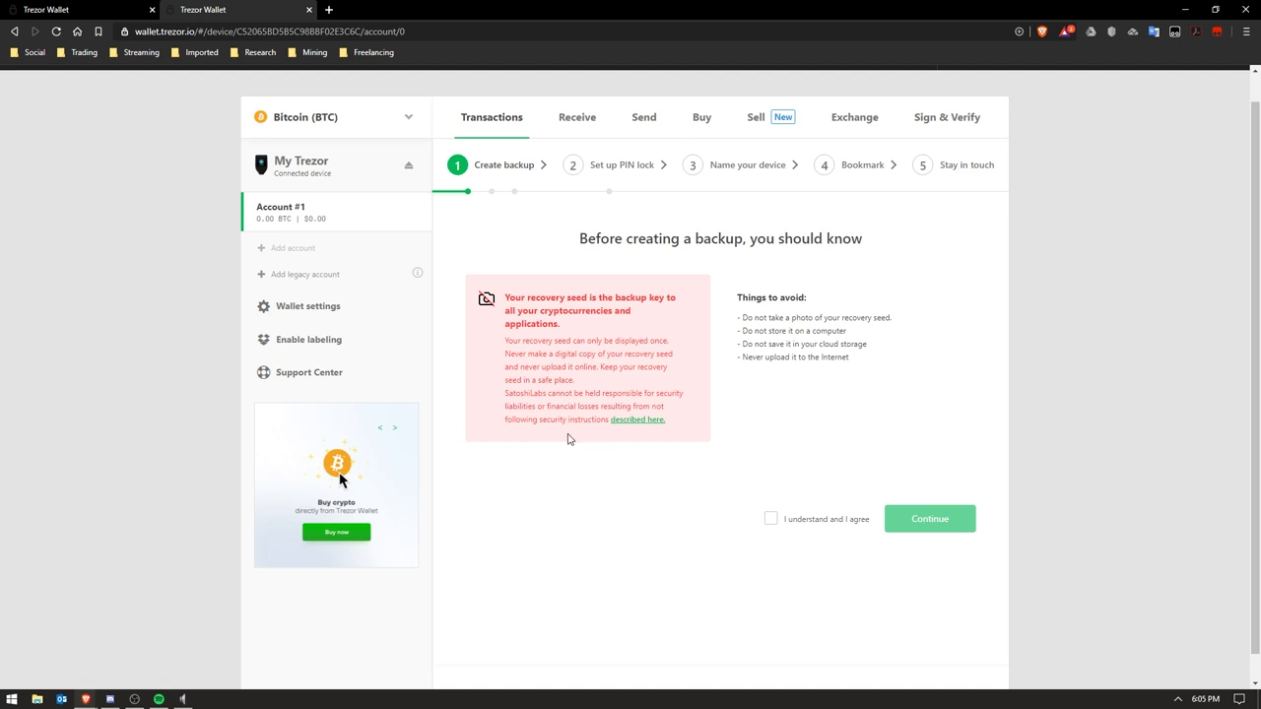
mouse_move(729, 404)
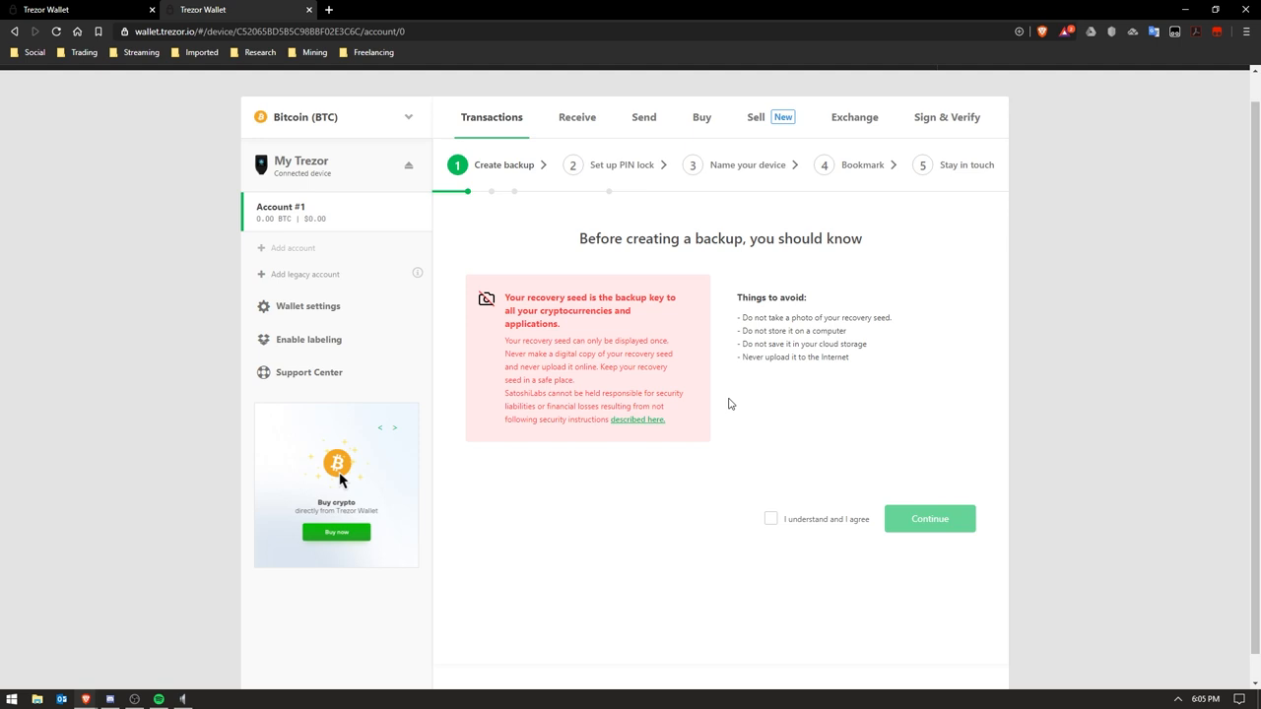
mouse_move(821, 339)
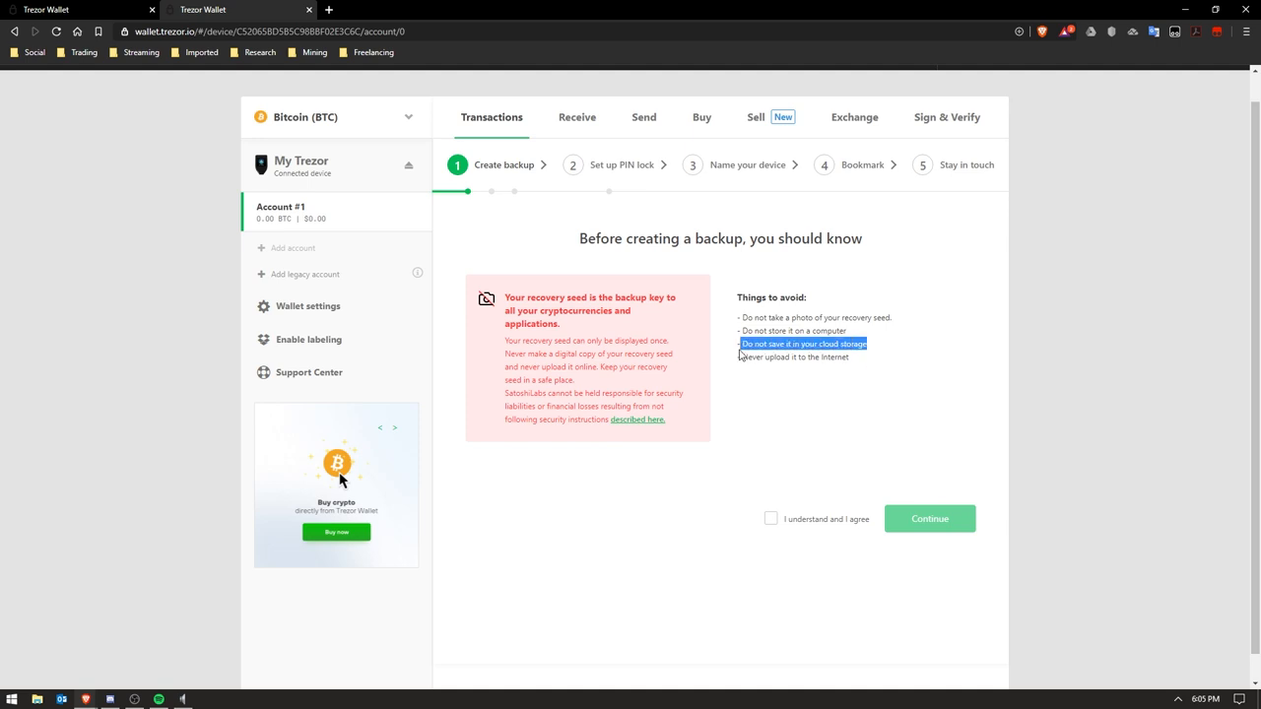
mouse_move(844, 375)
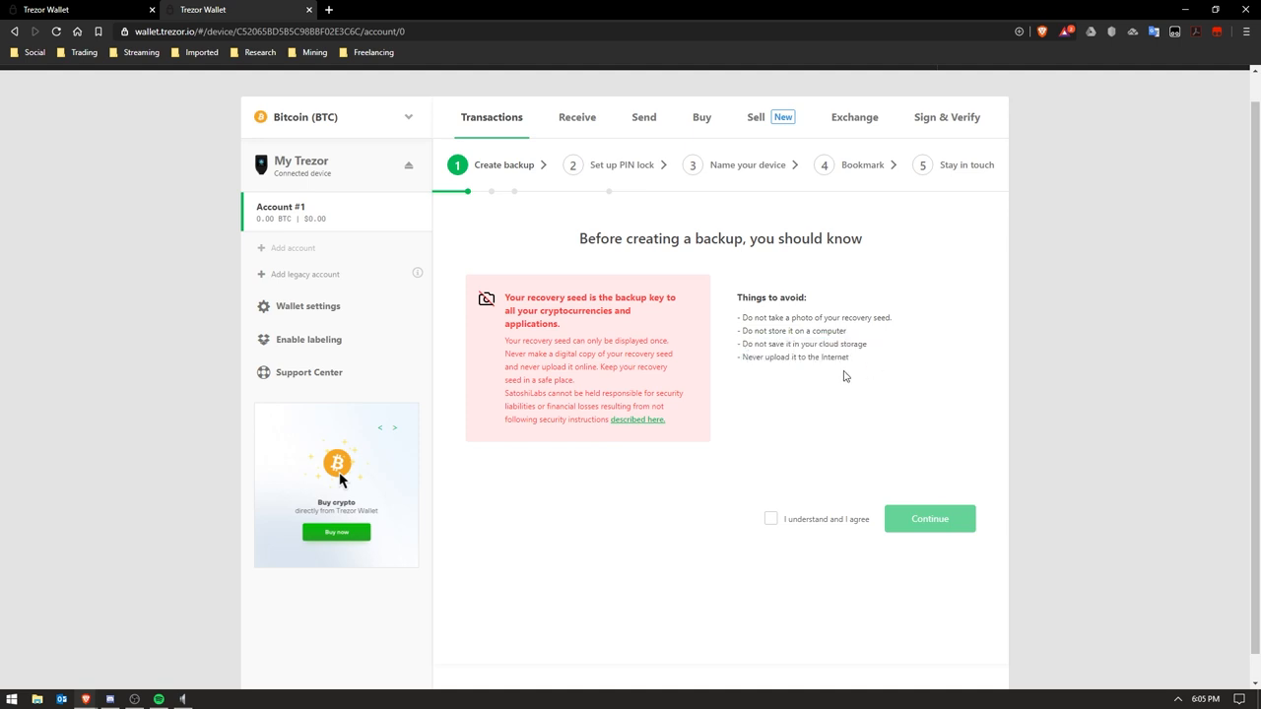
click(928, 518)
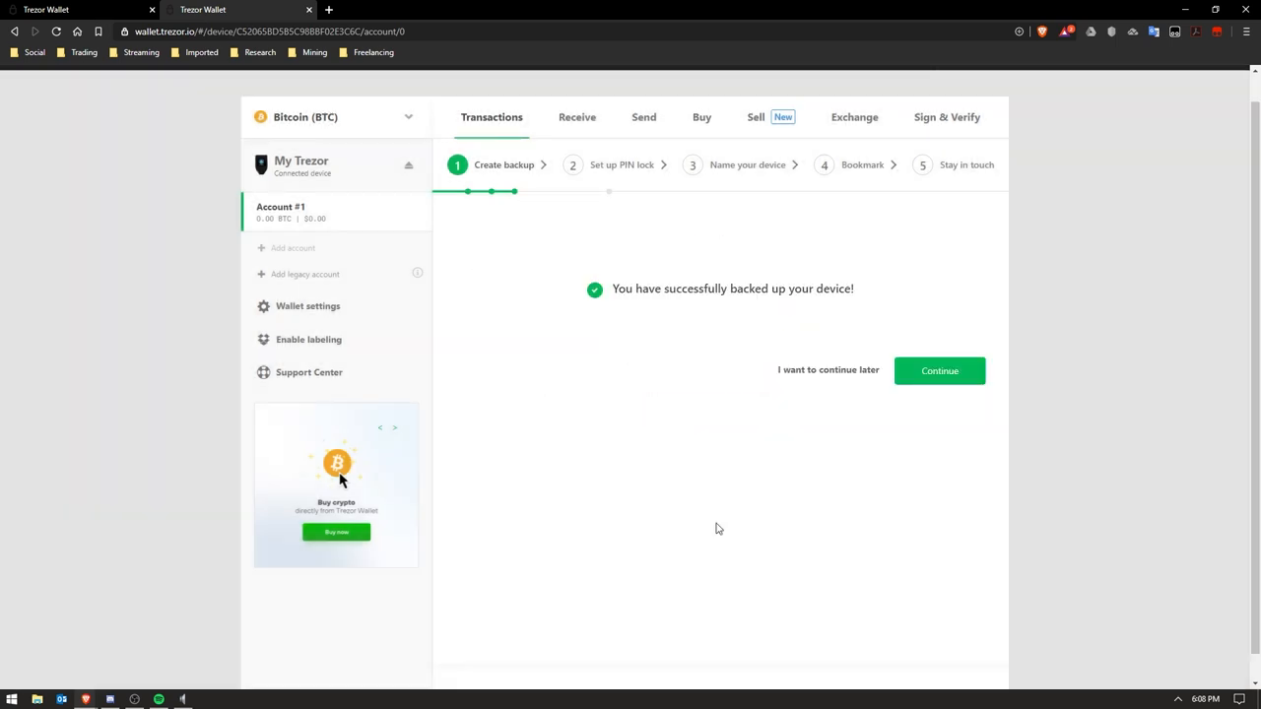
mouse_move(938, 378)
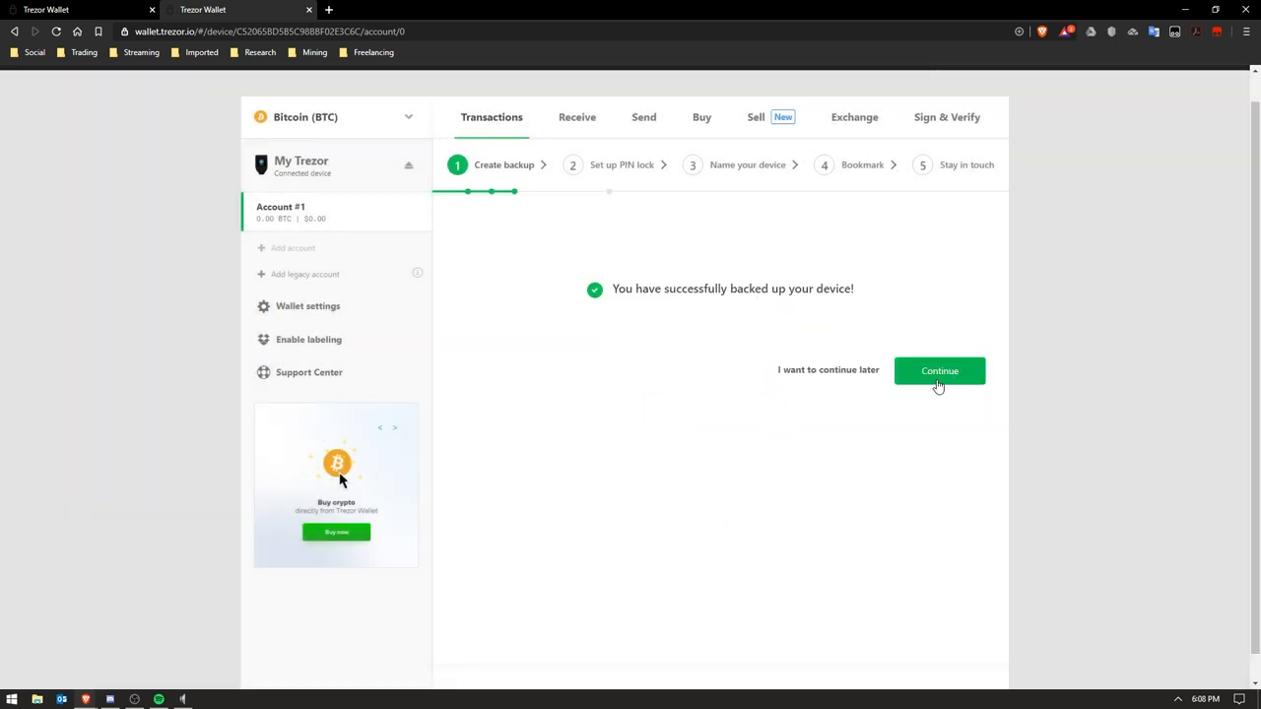
Set a PIN on the Trezor, then advance to naming the device.
click(938, 370)
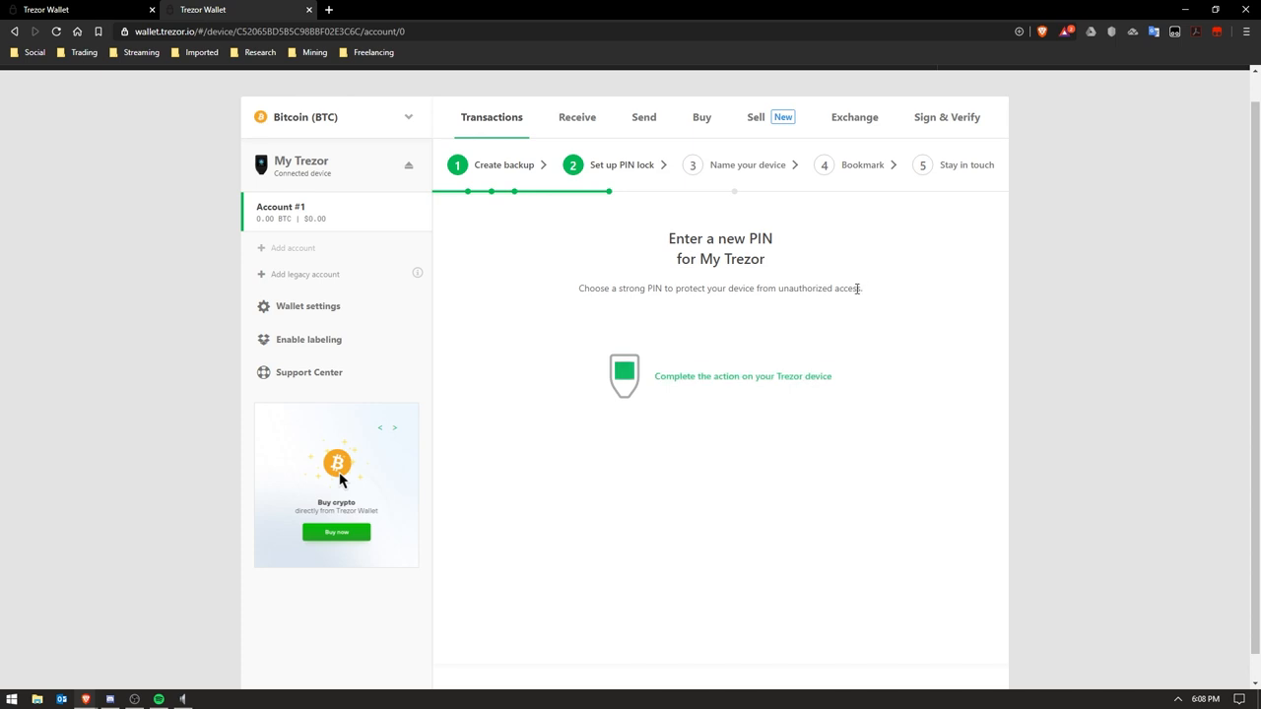
mouse_move(672, 331)
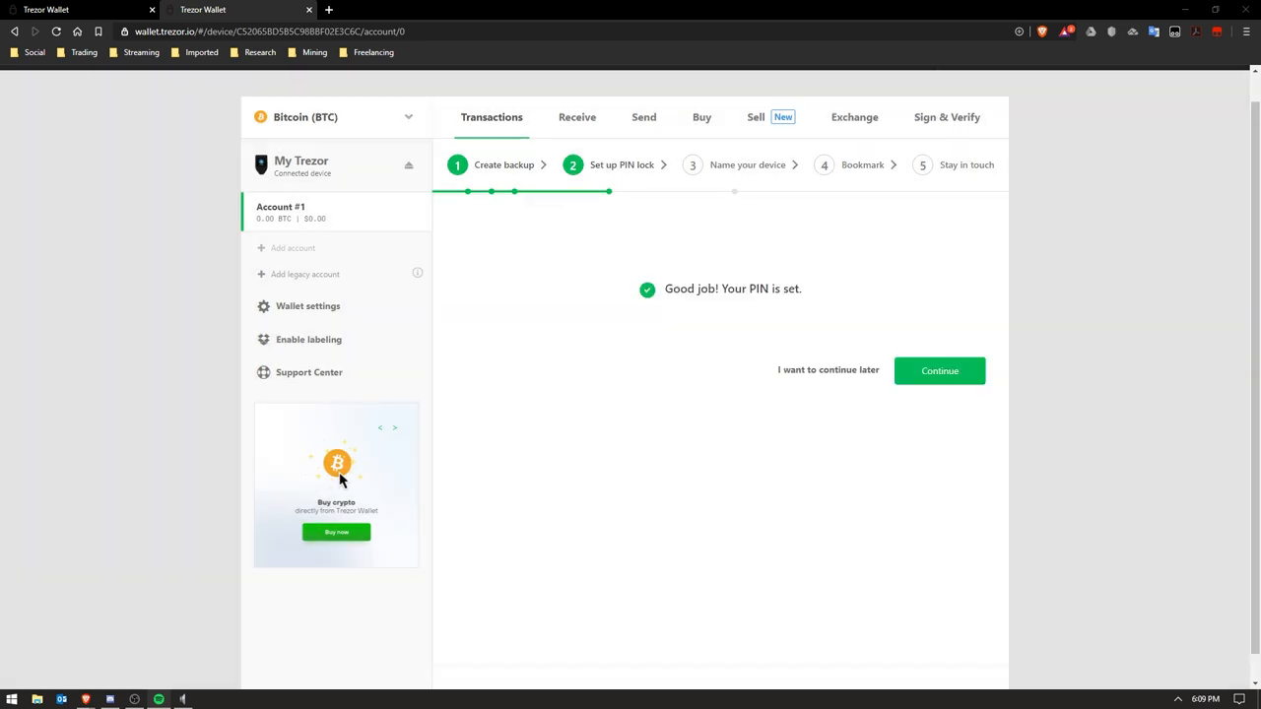
click(939, 371)
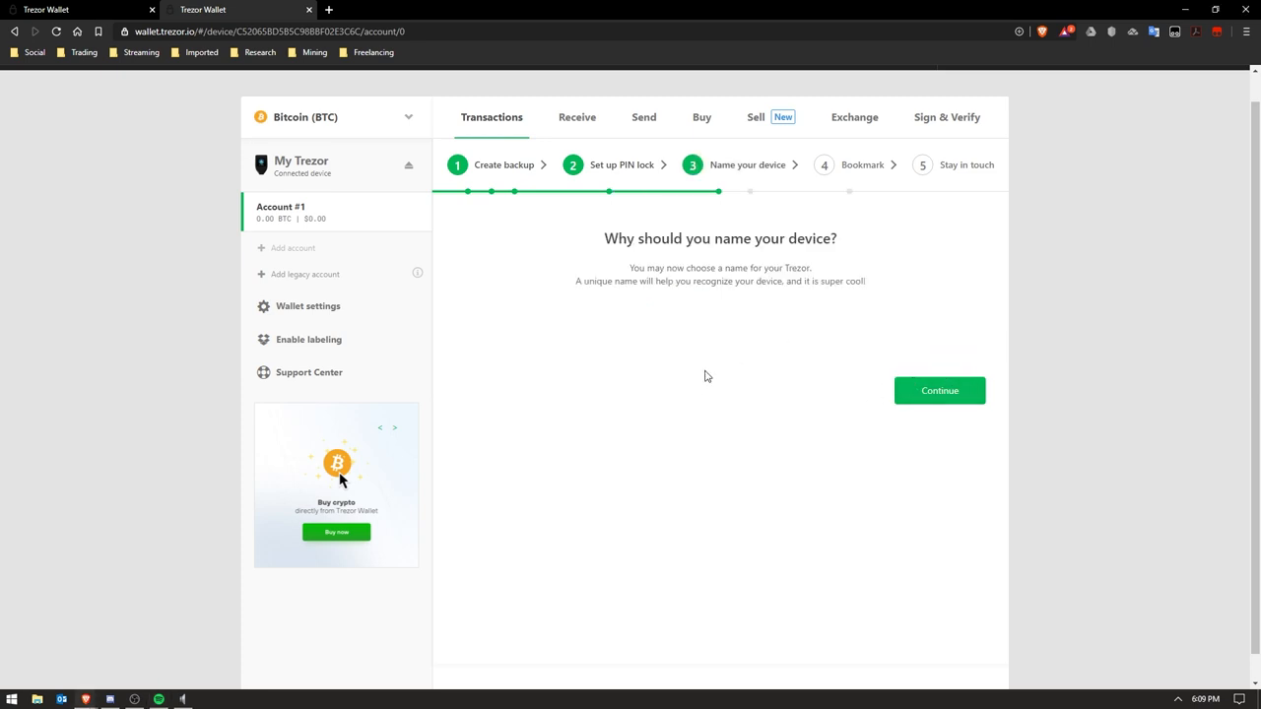
mouse_move(580, 287)
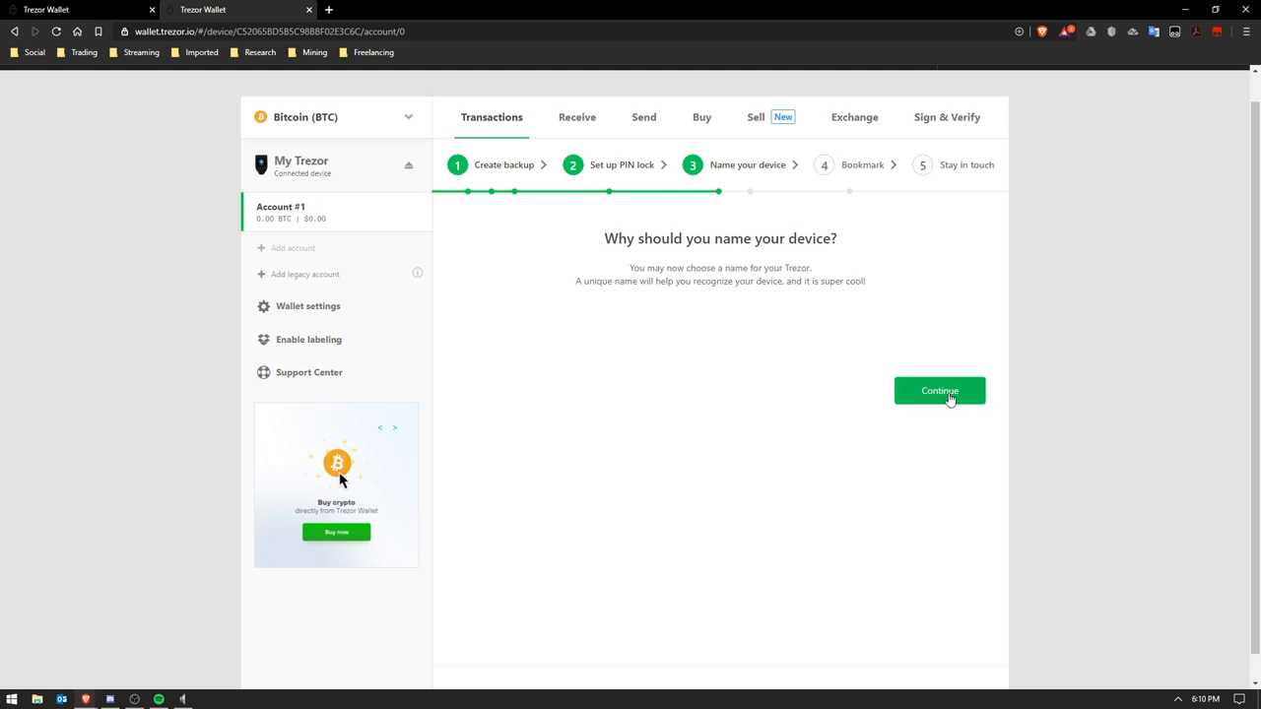
Name the Trezor 'Kobra', confirm it, and advance to the bookmark step.
click(938, 390)
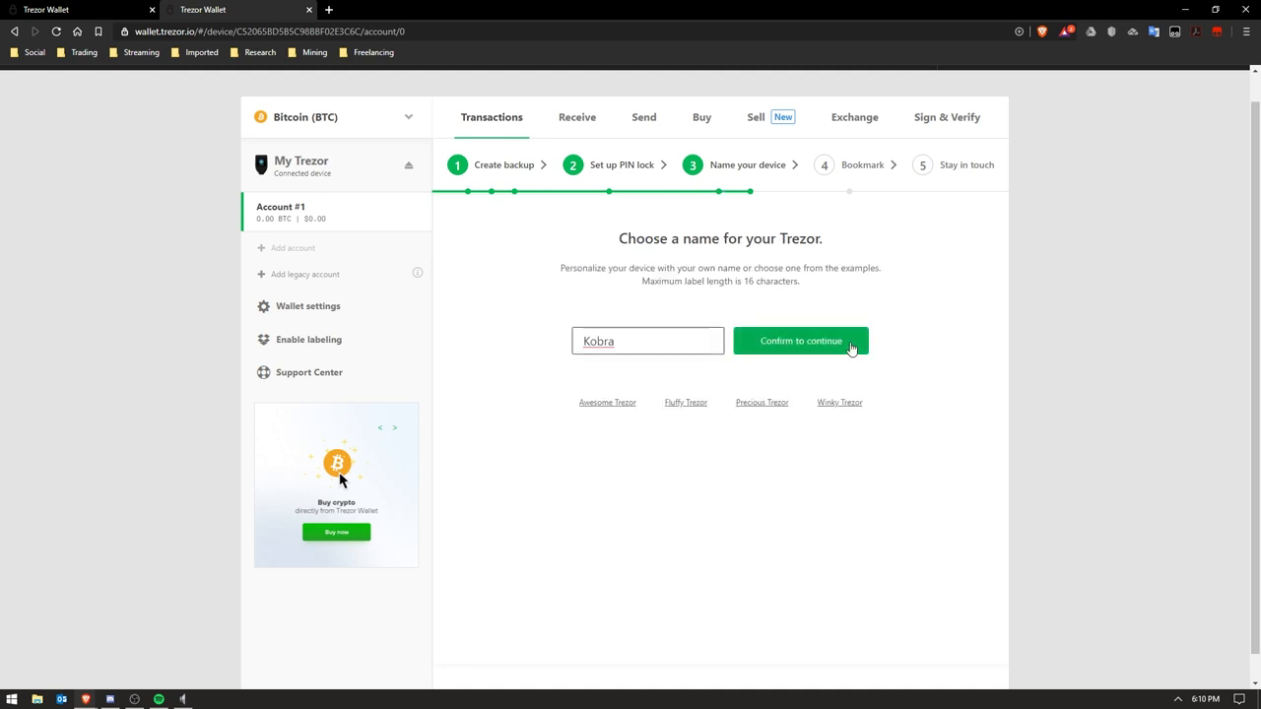
click(800, 339)
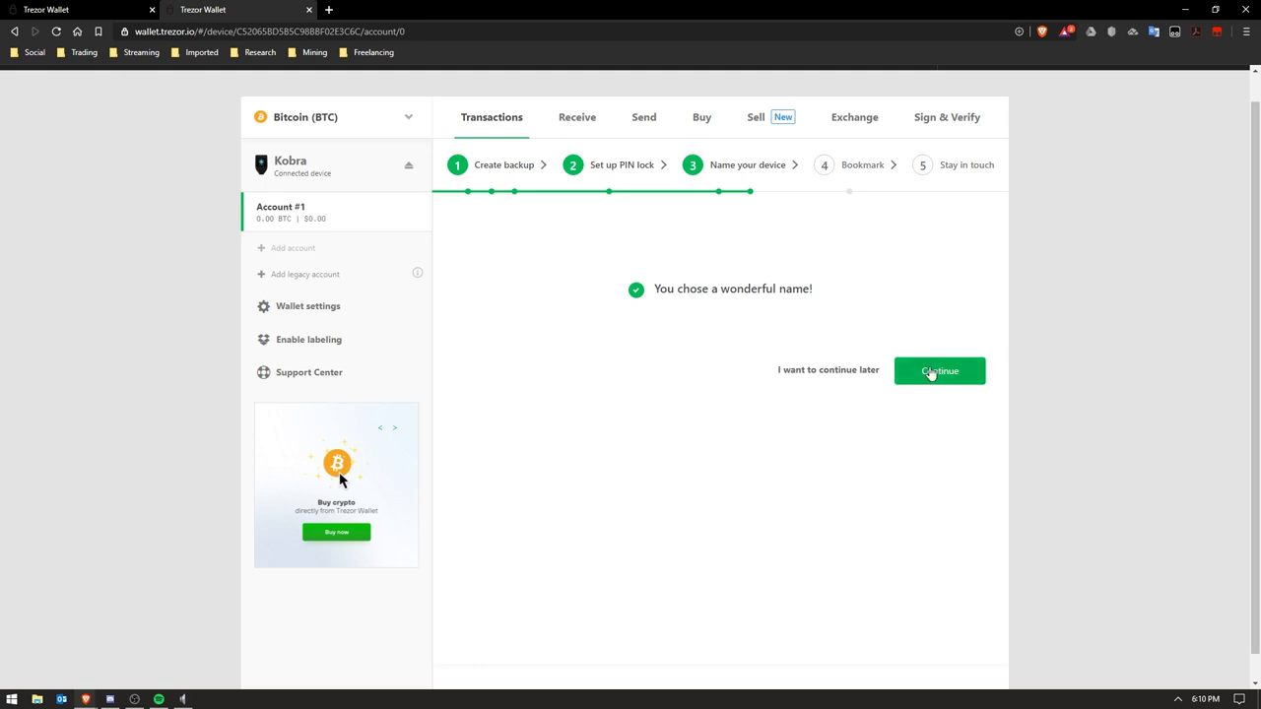
click(939, 371)
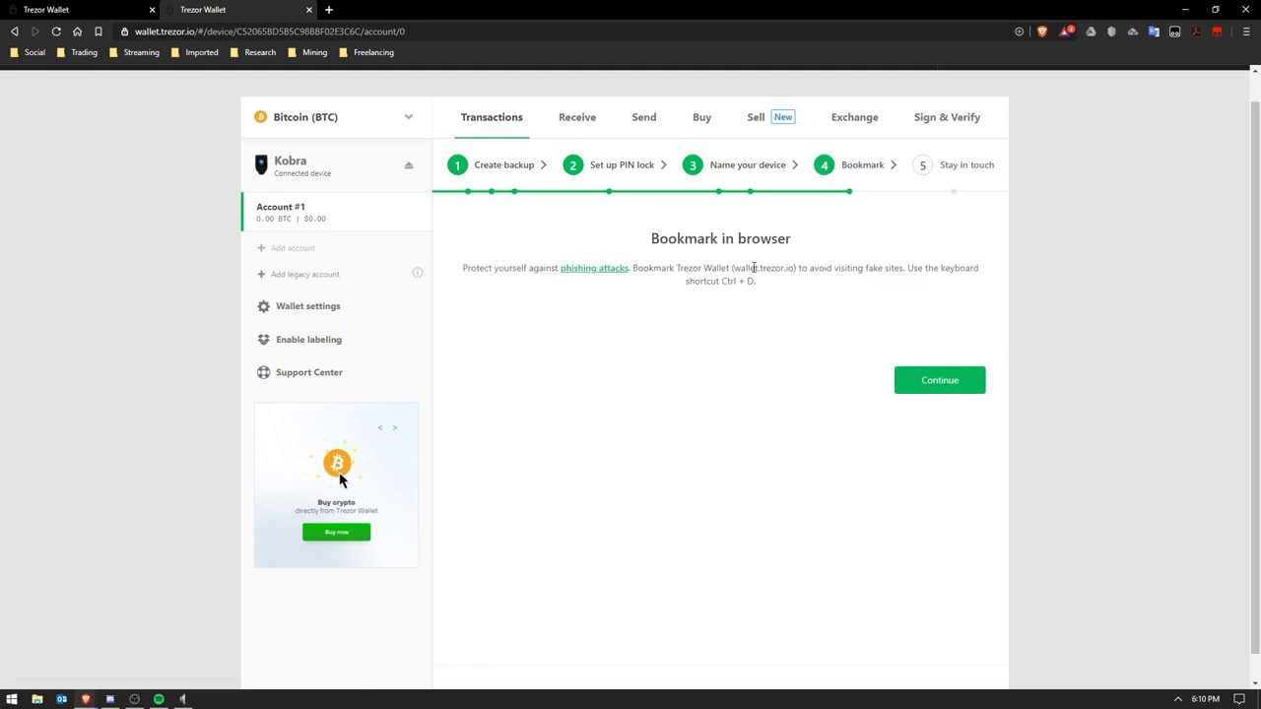
mouse_move(834, 299)
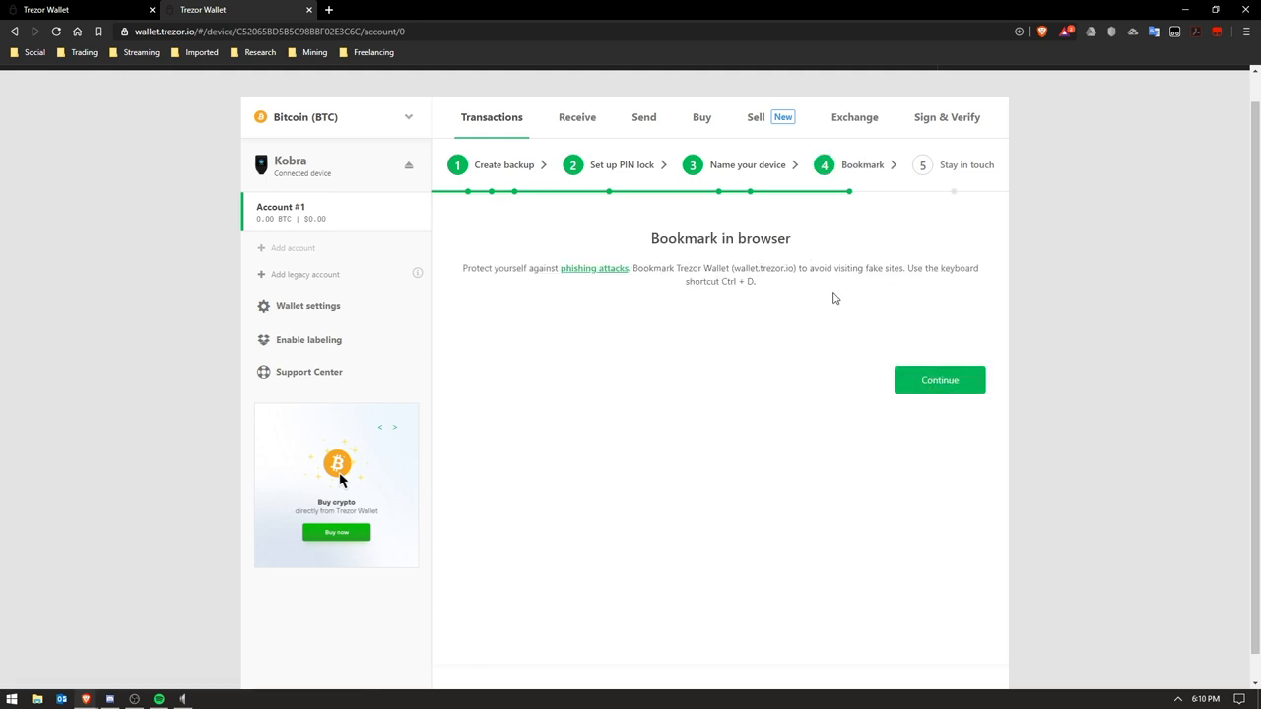
Bookmark the wallet page with Ctrl+D and advance to the newsletter step.
key(ctrl+d)
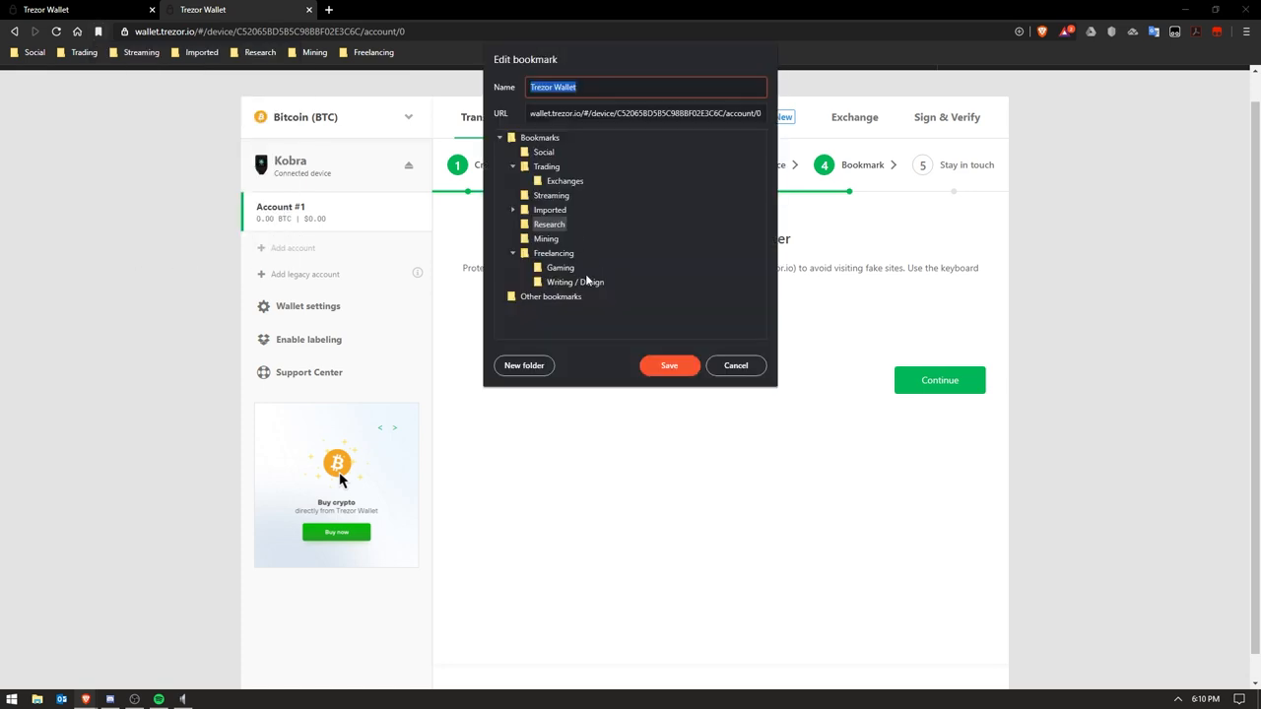
mouse_move(561, 190)
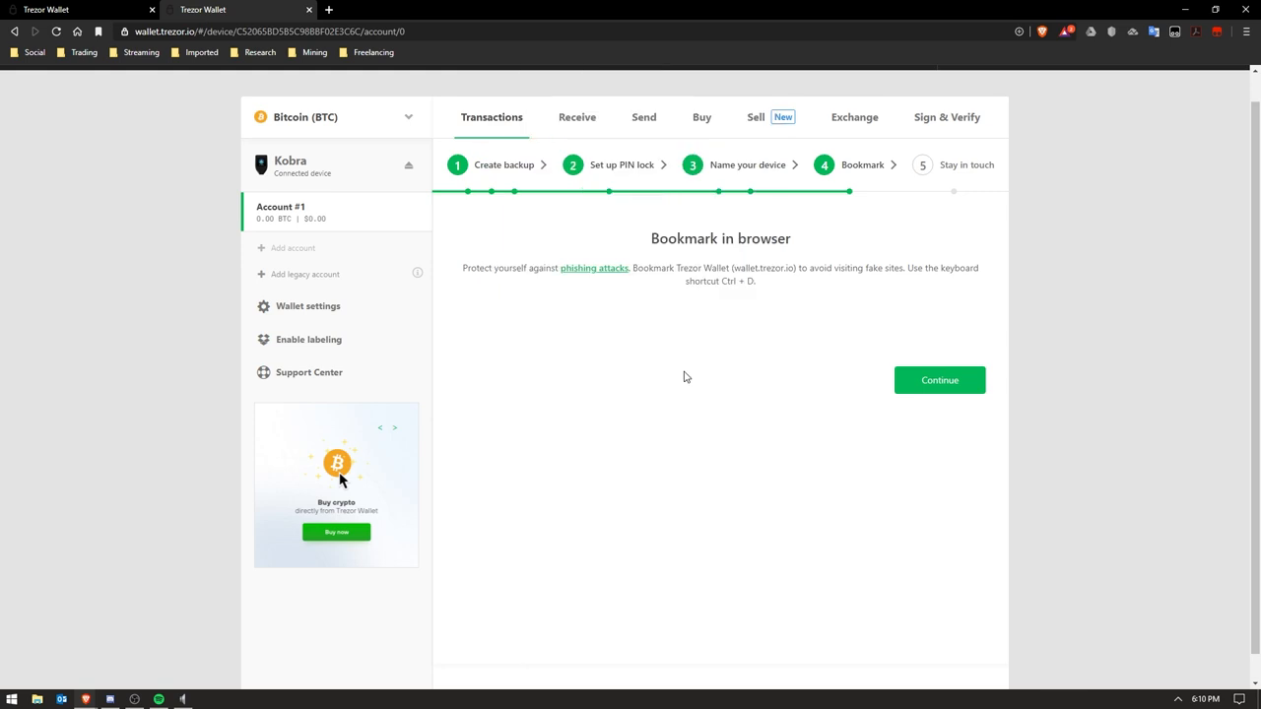
click(938, 379)
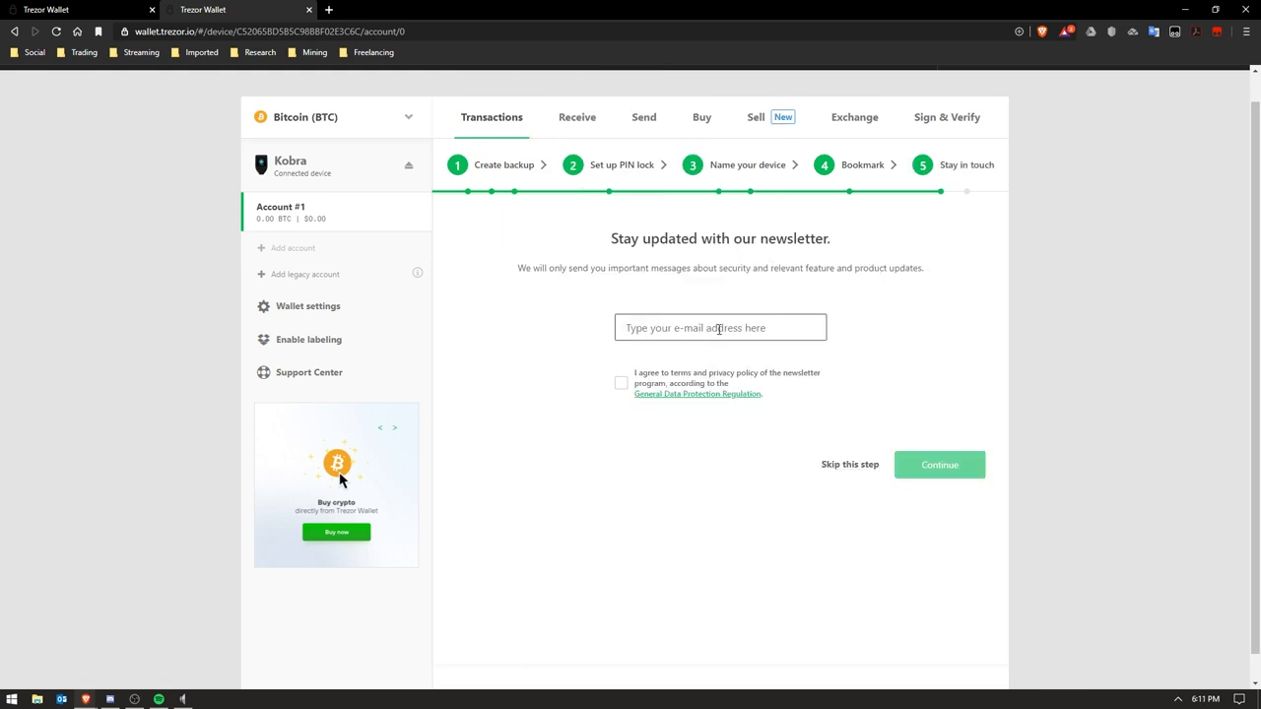
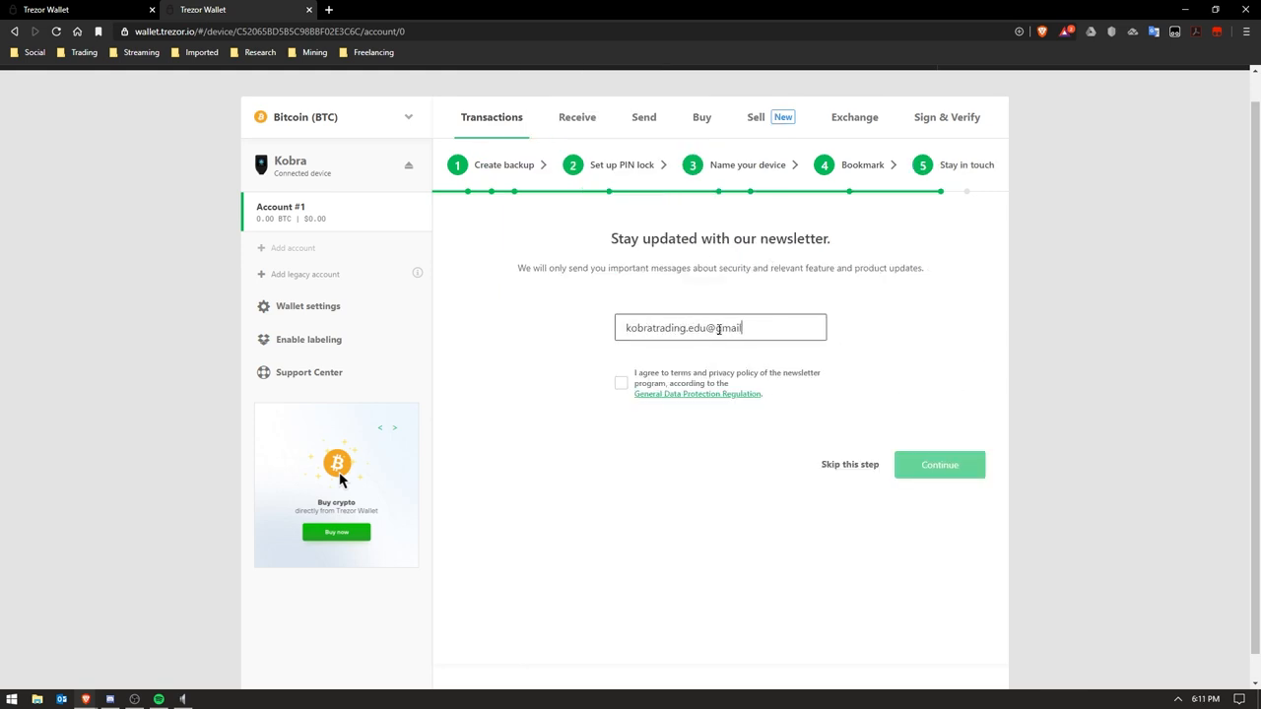
Skip the newsletter sign-up and social follow page, then finish on the empty dashboard.
click(937, 464)
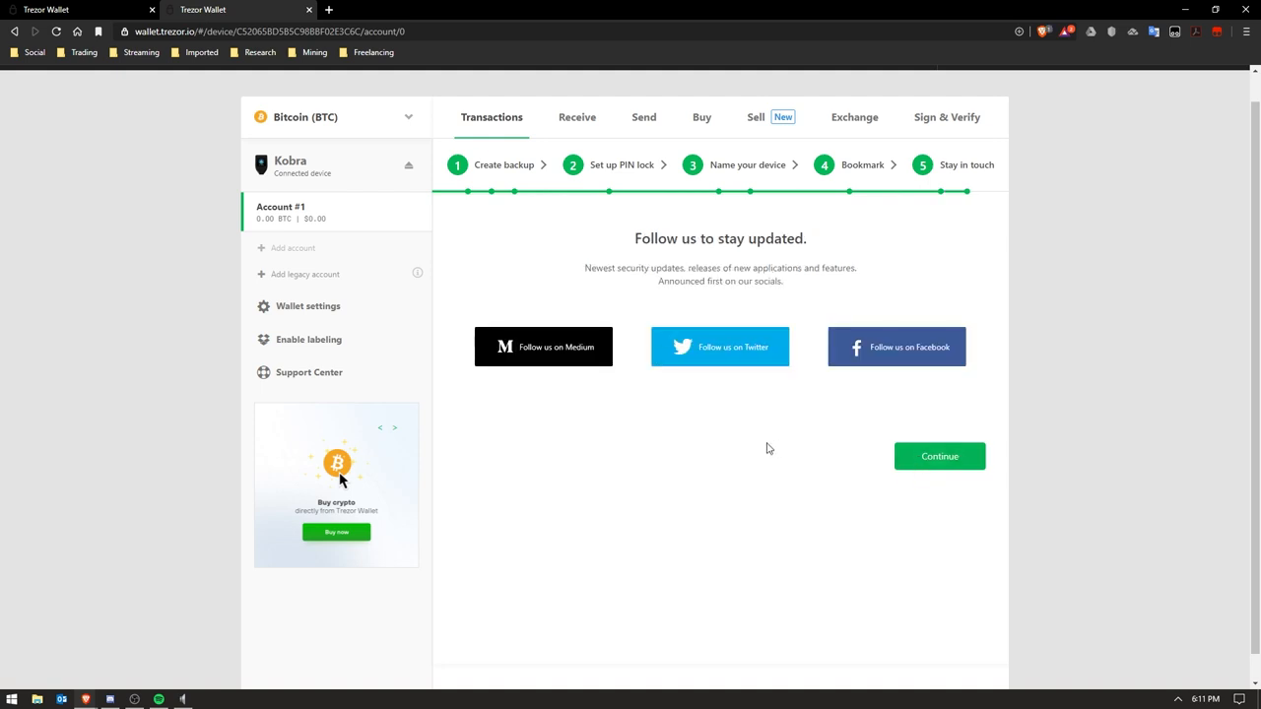
click(719, 347)
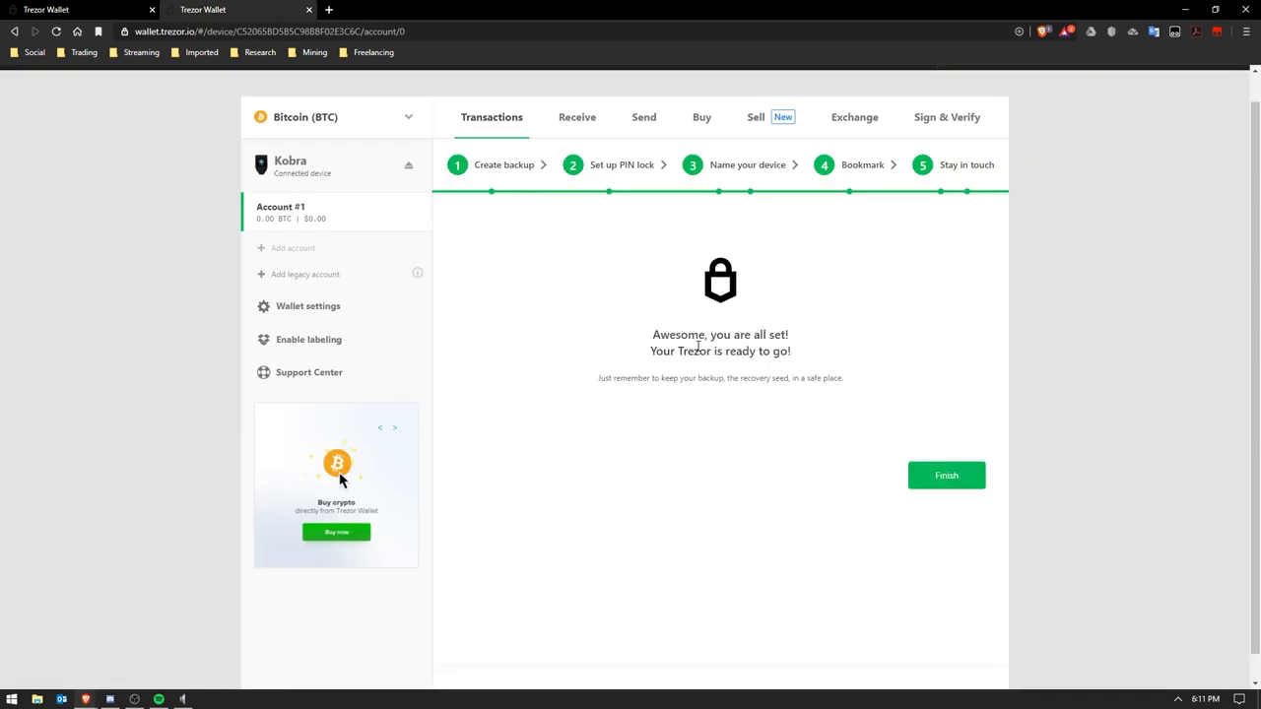
click(945, 475)
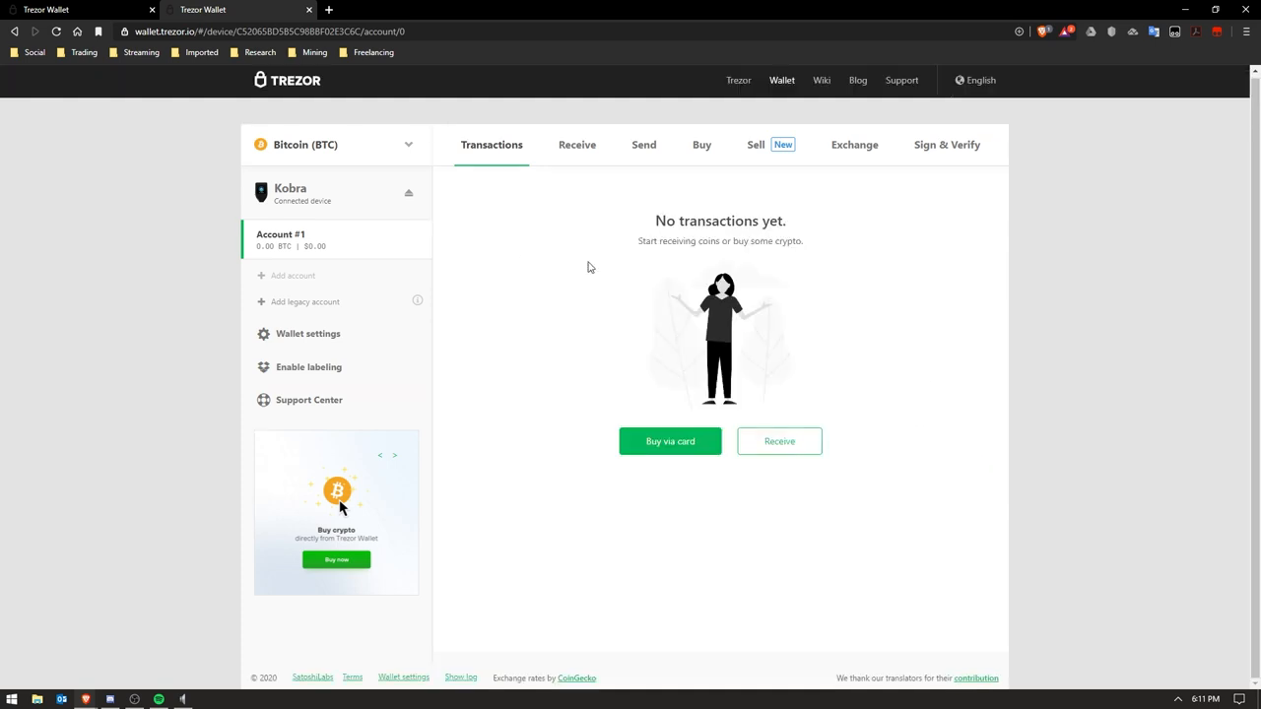
mouse_move(611, 449)
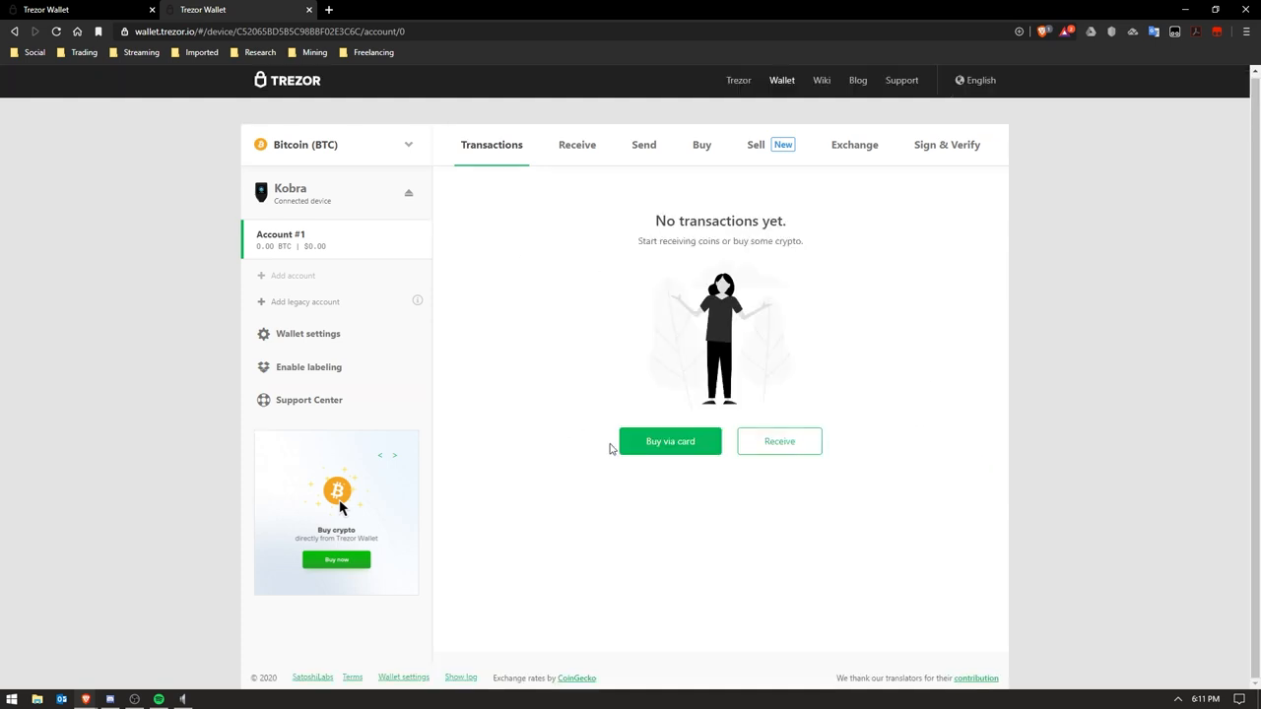
mouse_move(773, 160)
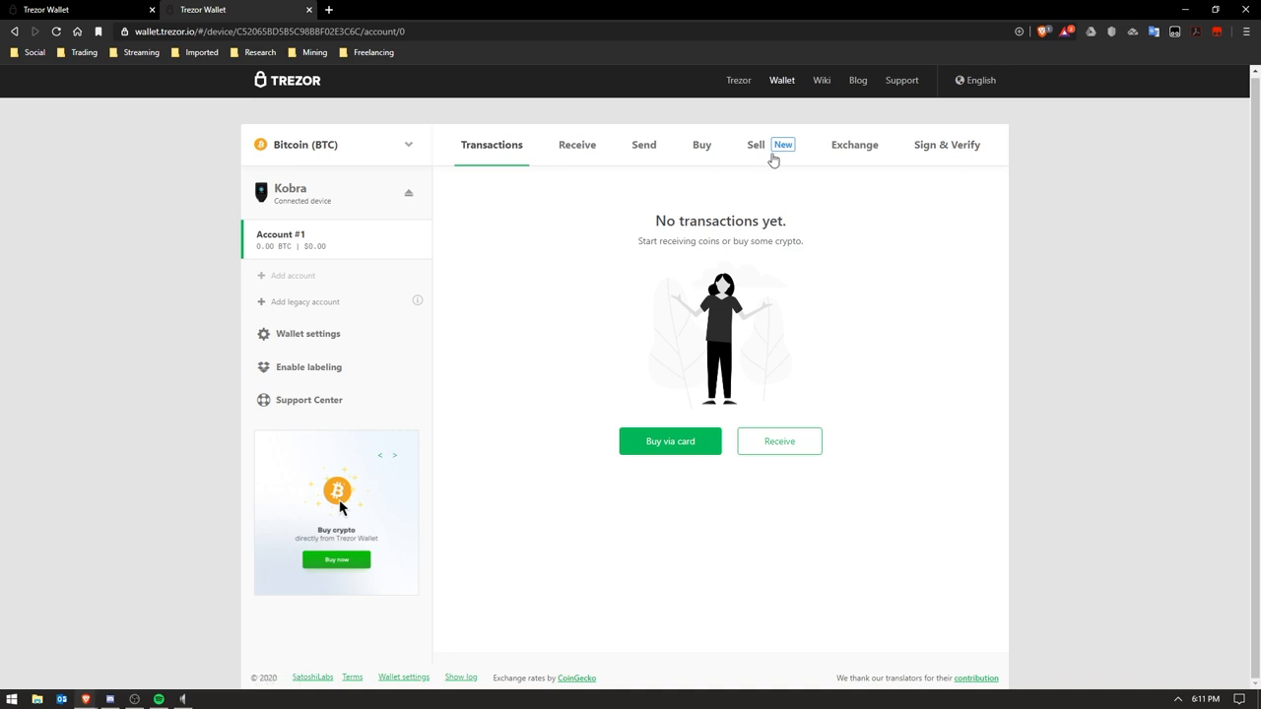
mouse_move(653, 315)
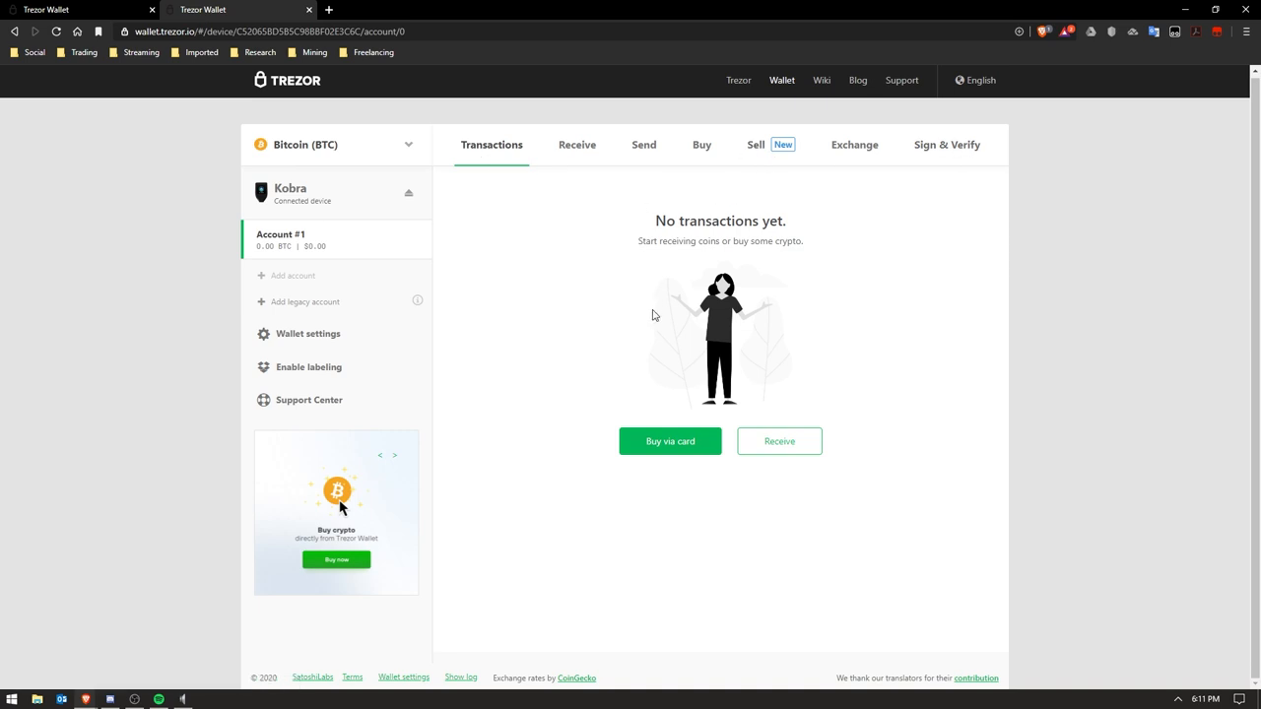
mouse_move(622, 325)
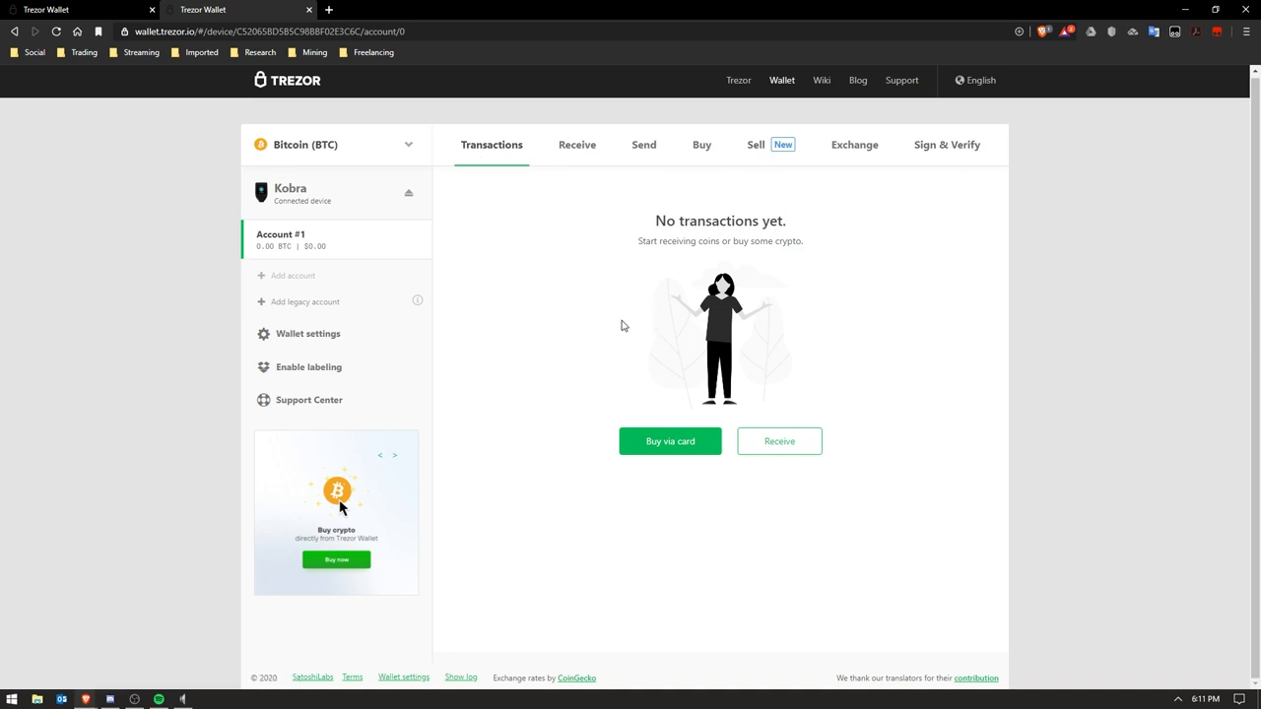
mouse_move(607, 337)
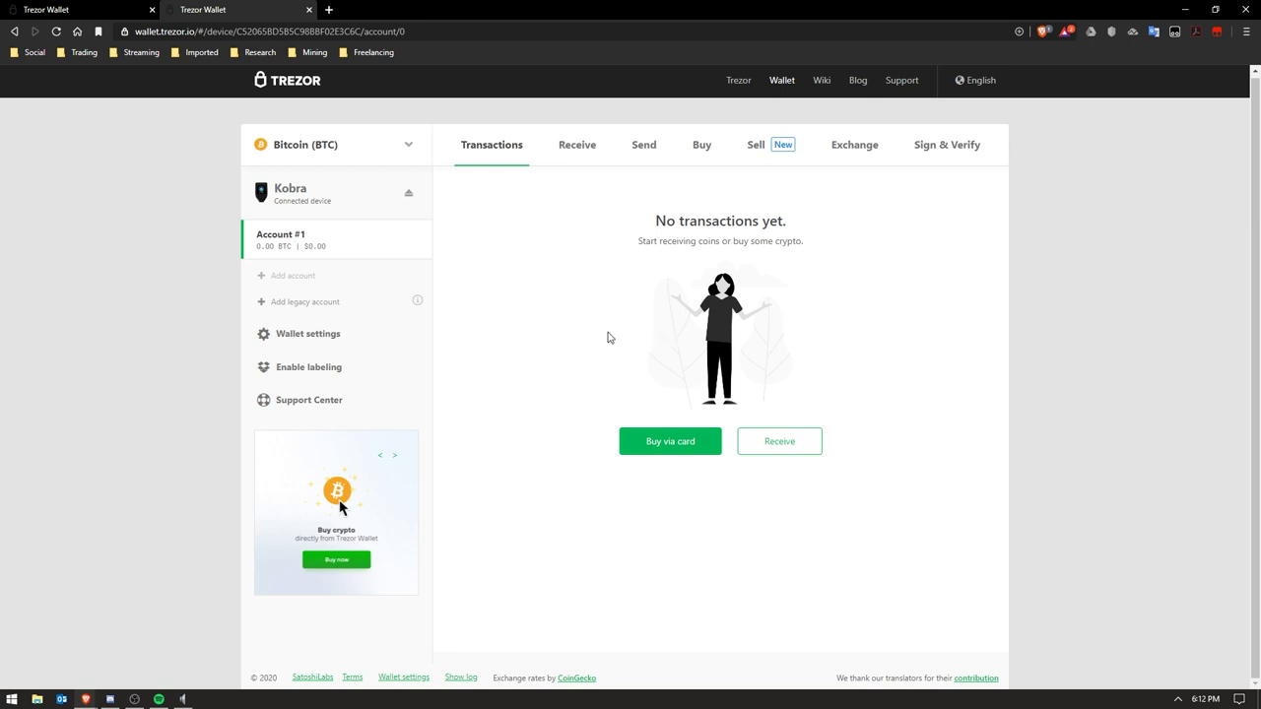